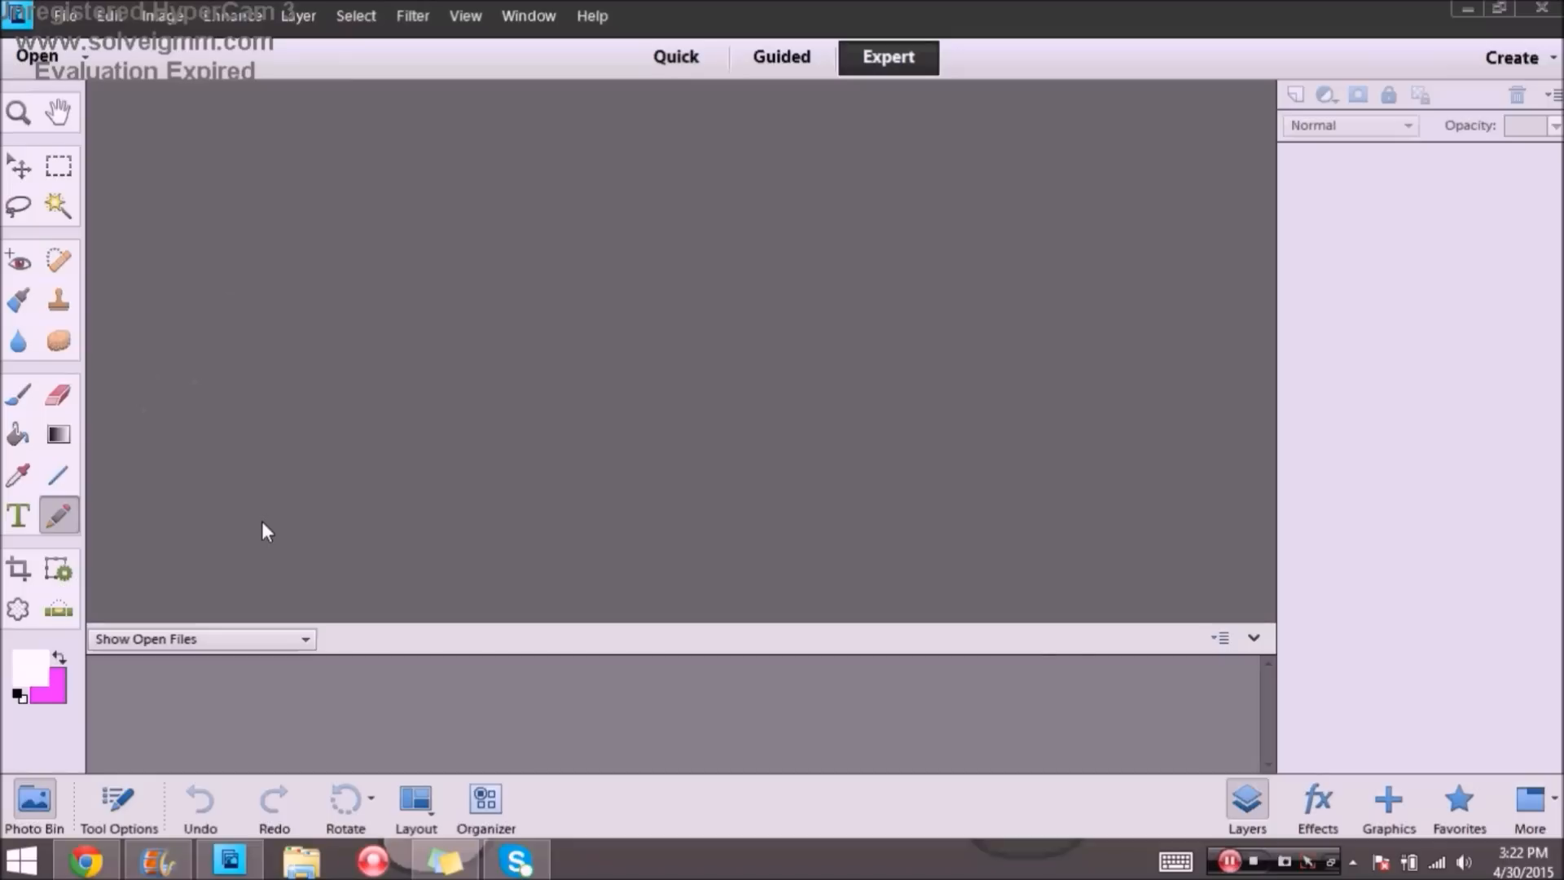
pyautogui.moveTo(267, 516)
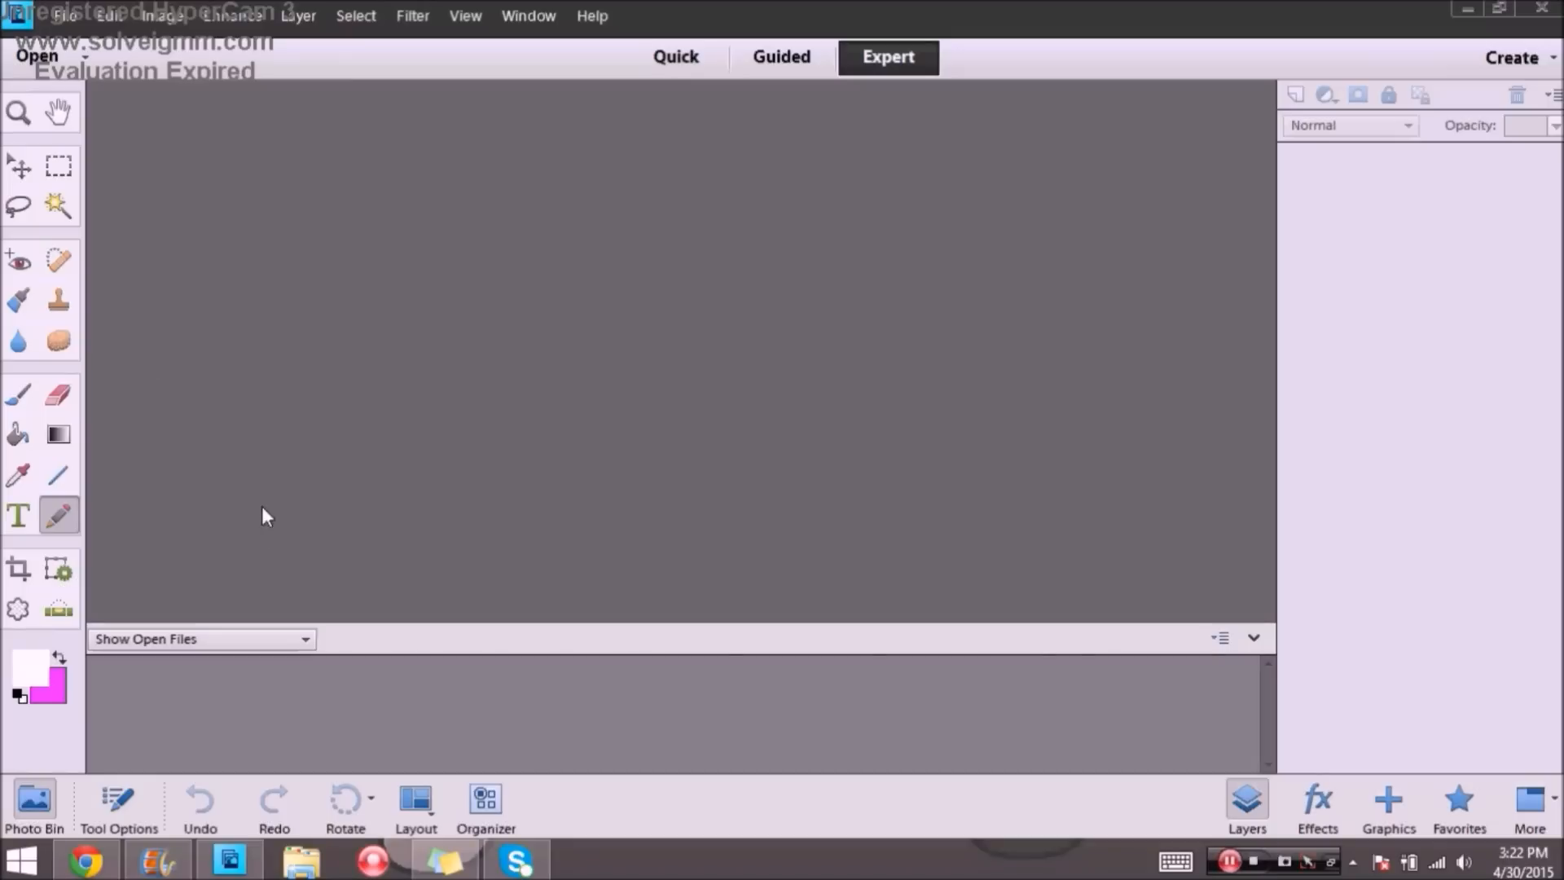
# Step: Create a new blank transparent document with black as the foreground colour
pyautogui.click(231, 14)
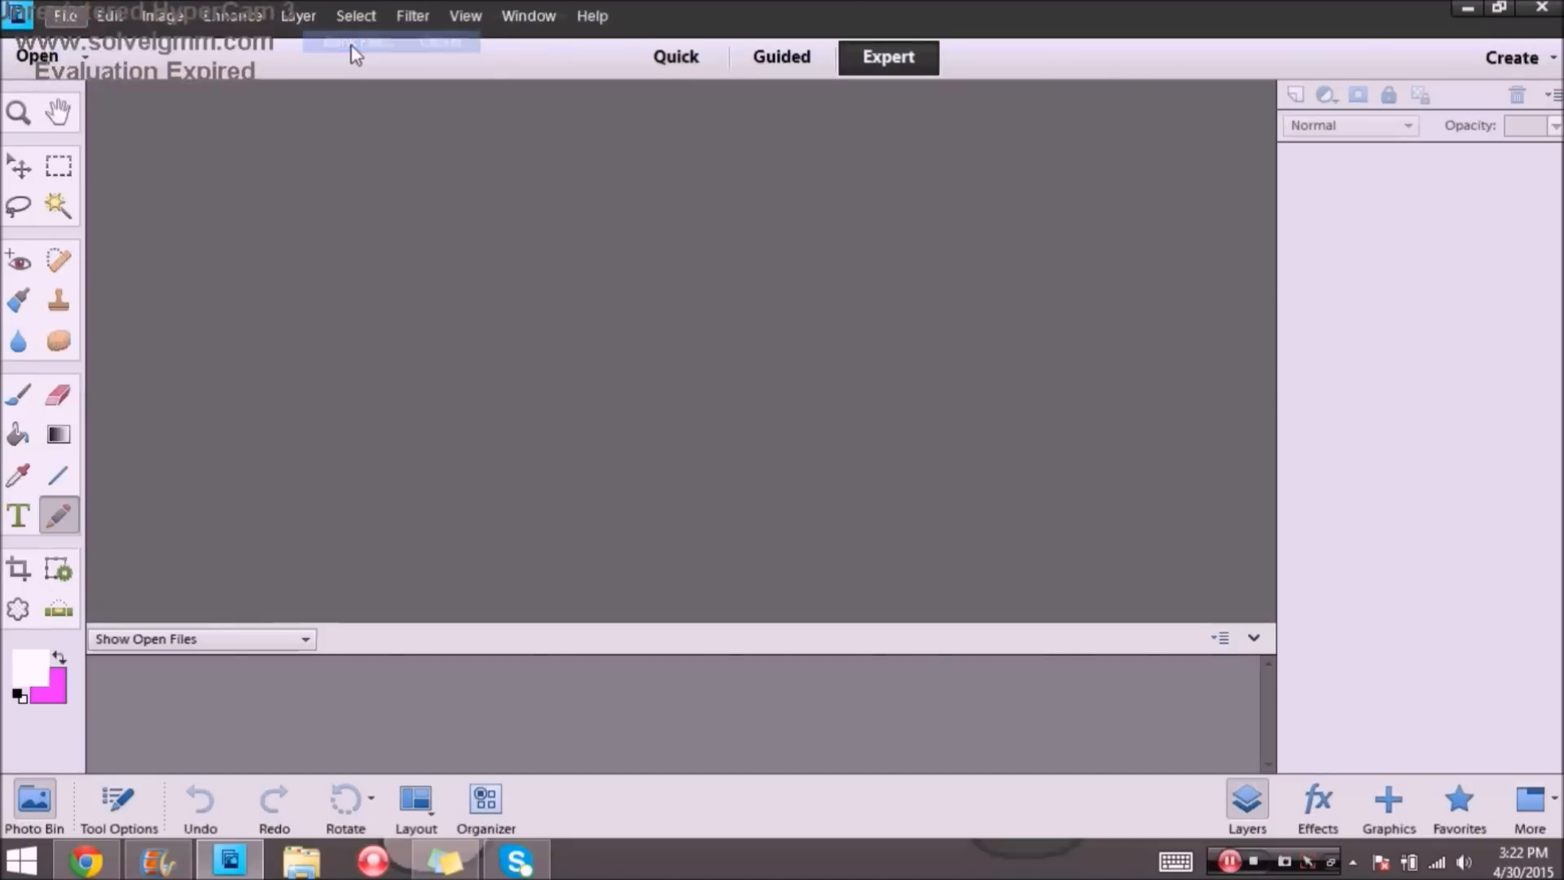
pyautogui.click(389, 42)
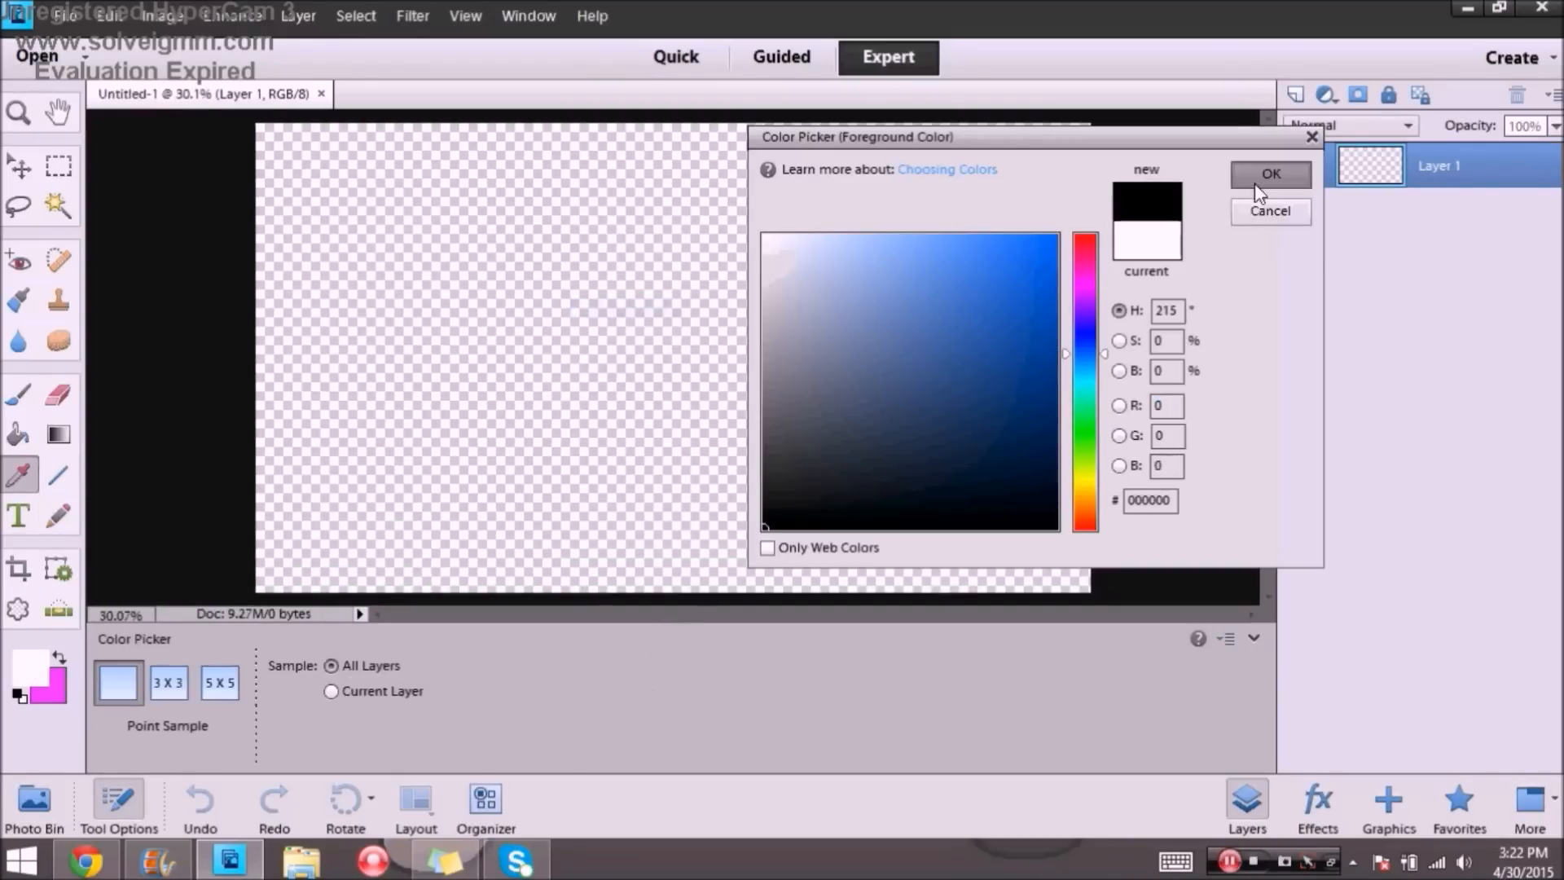
pyautogui.click(1271, 173)
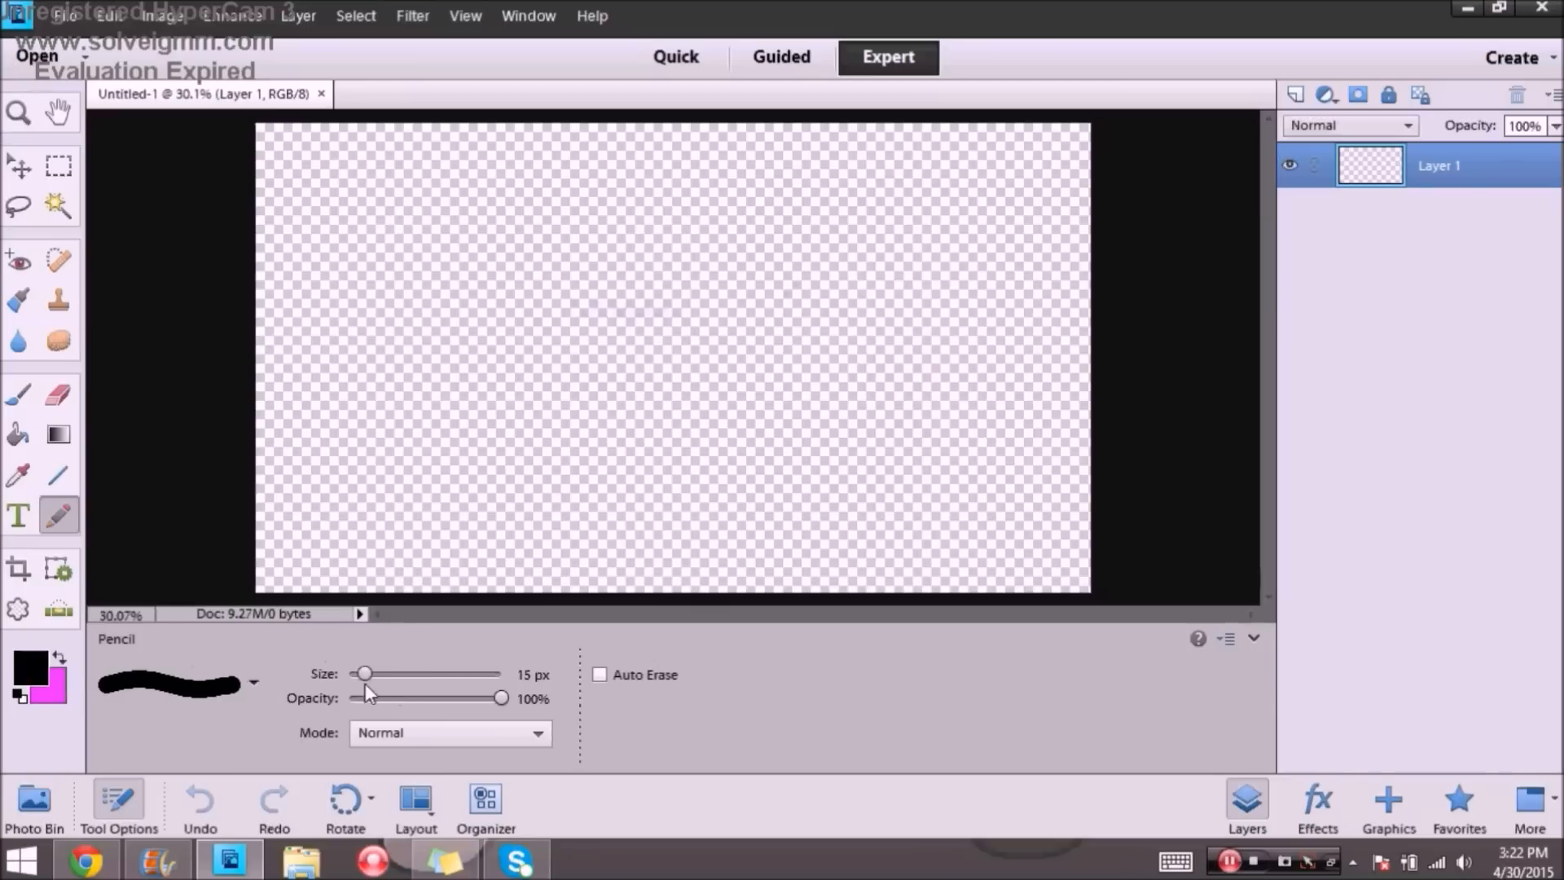
pyautogui.moveTo(365, 675)
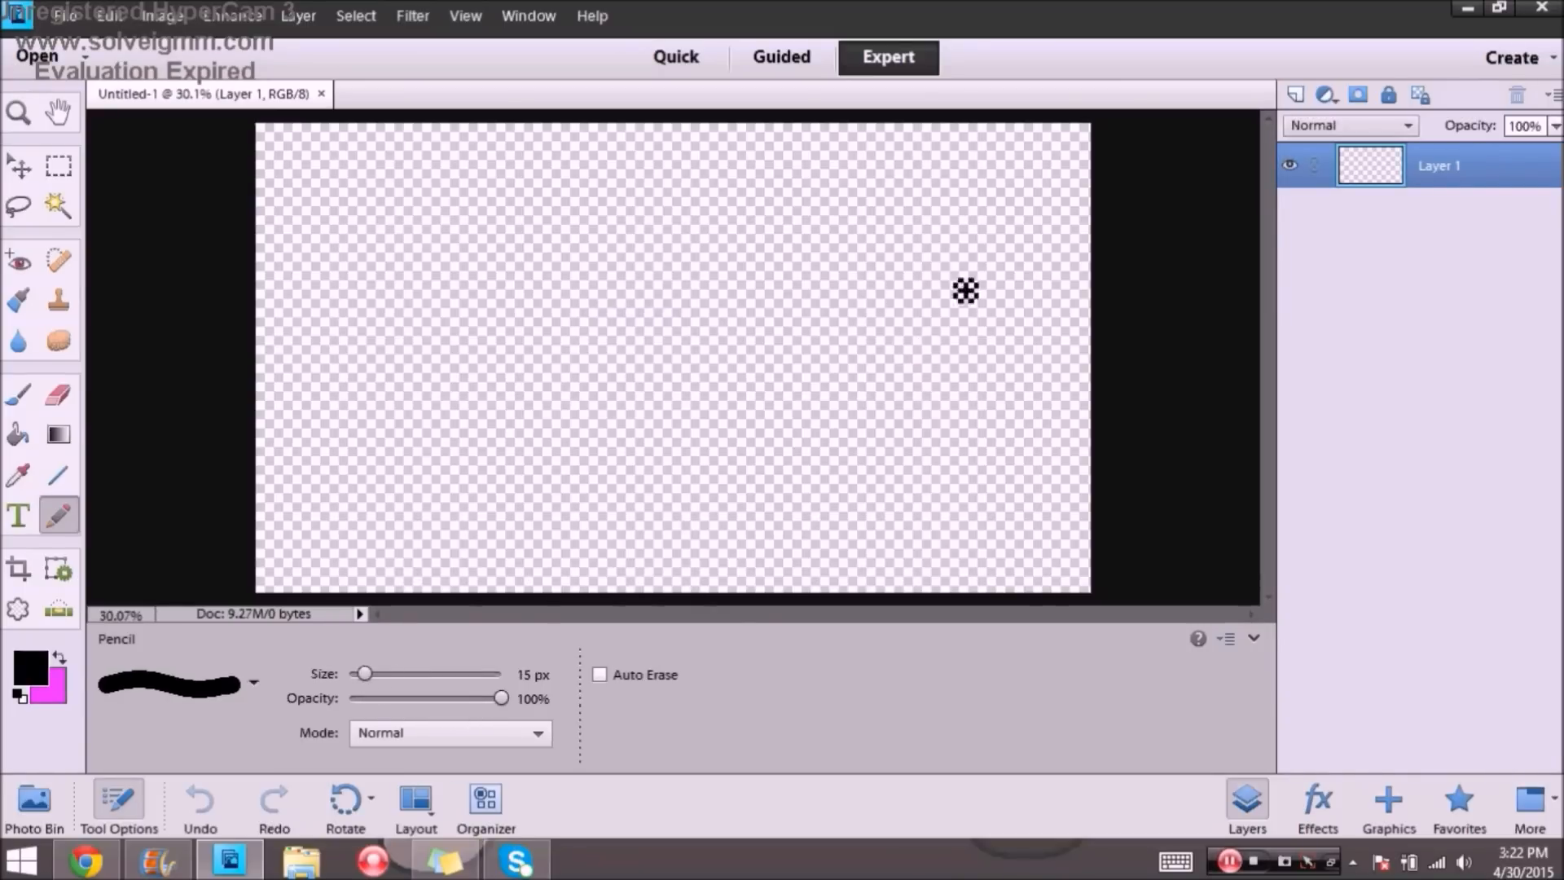
pyautogui.moveTo(958, 225)
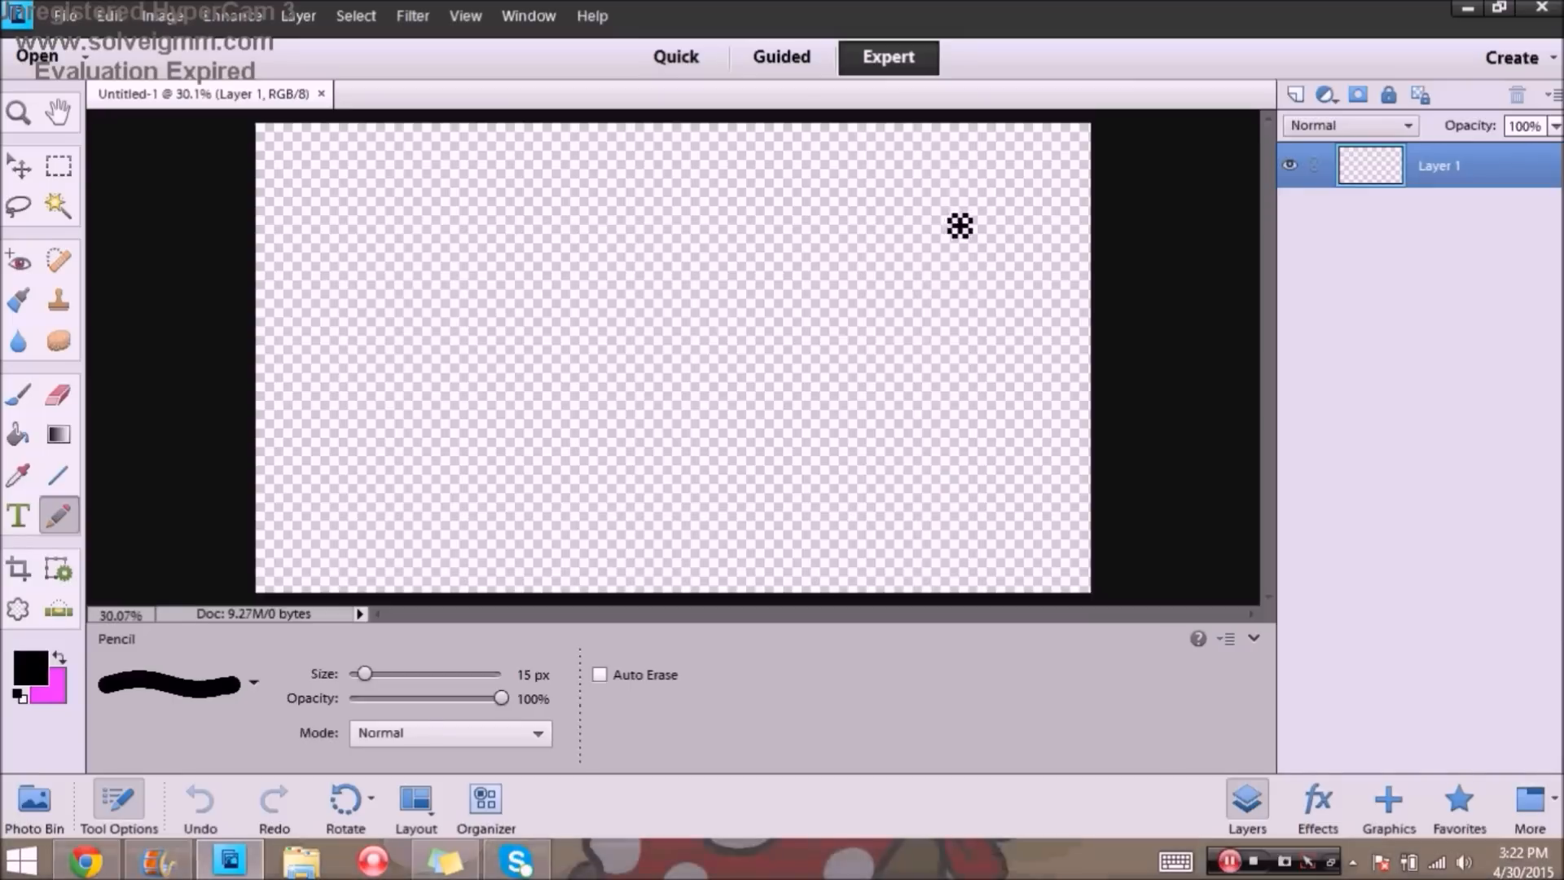
pyautogui.moveTo(905, 304)
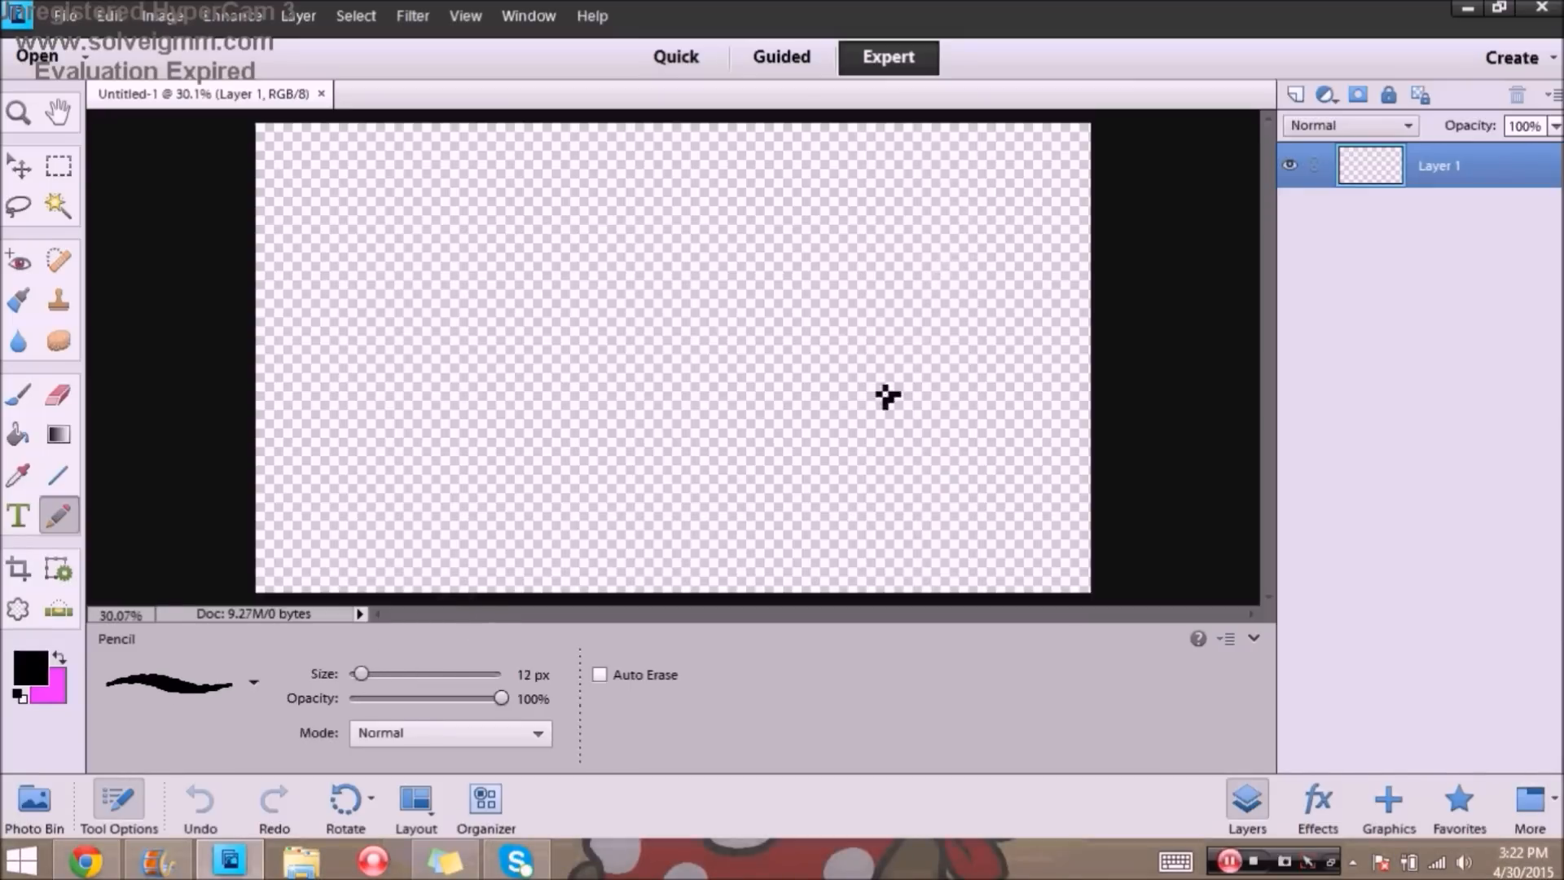
pyautogui.moveTo(571, 196)
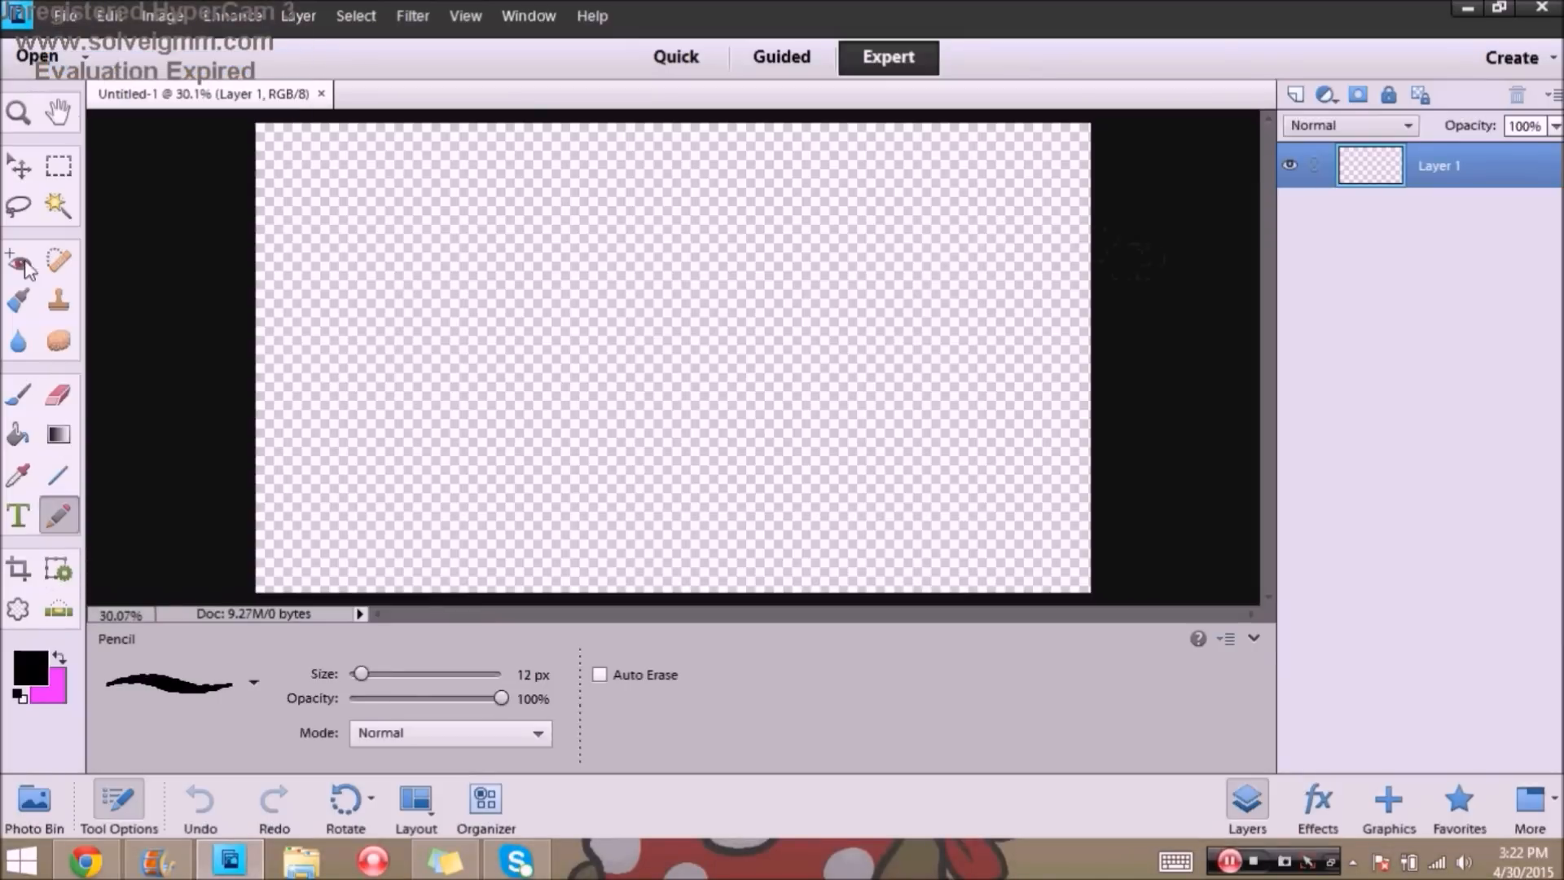
# Step: Browse the Open dialog to the Animation > Working On > blood brothers folder
pyautogui.click(36, 56)
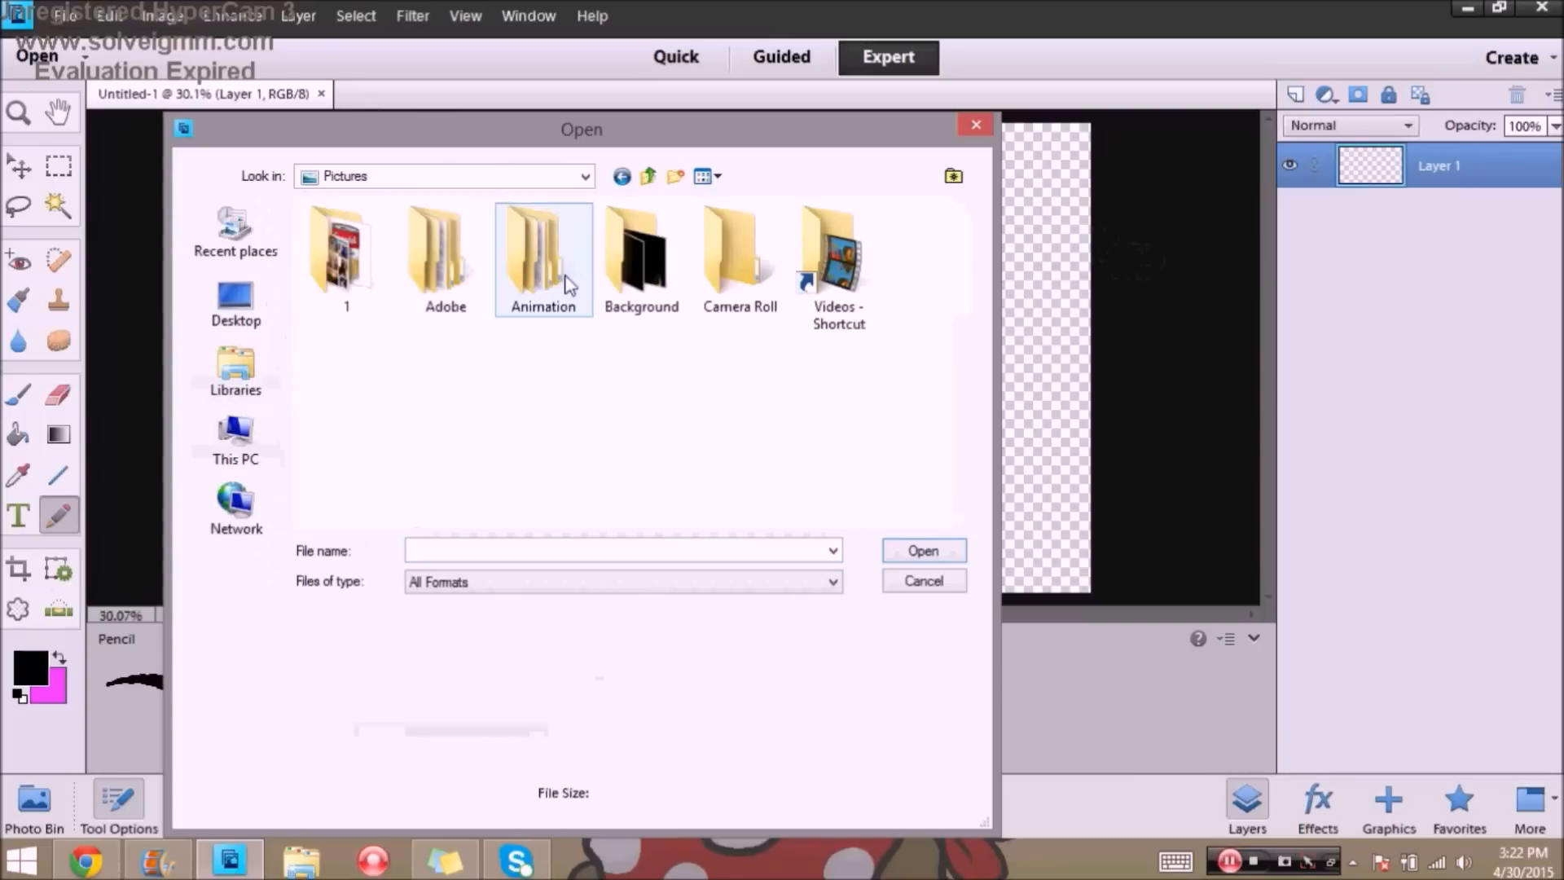
pyautogui.doubleClick(543, 249)
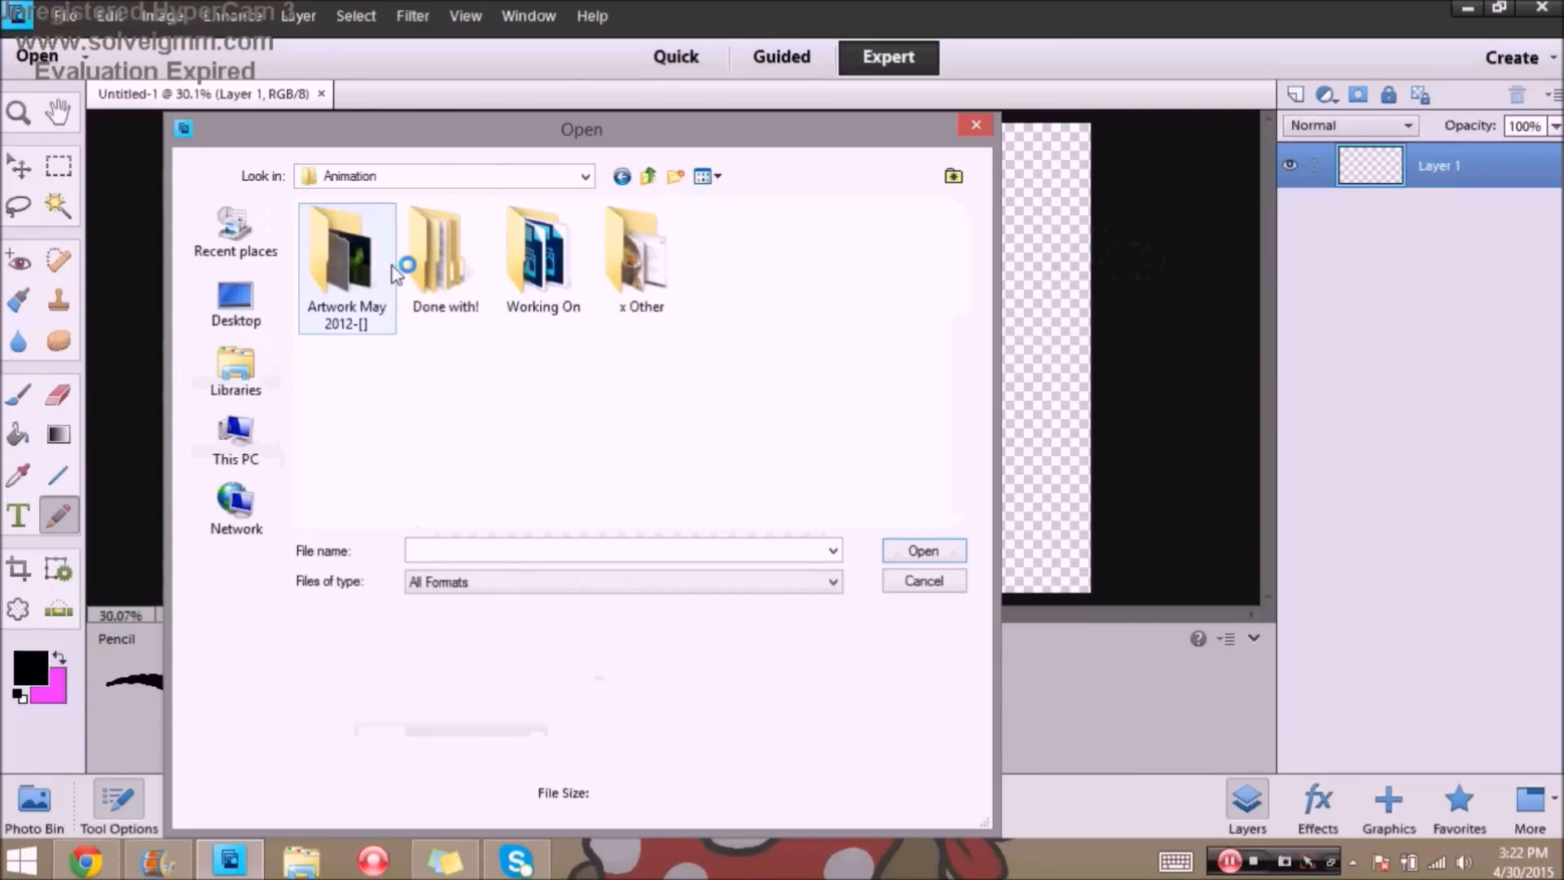
pyautogui.doubleClick(347, 254)
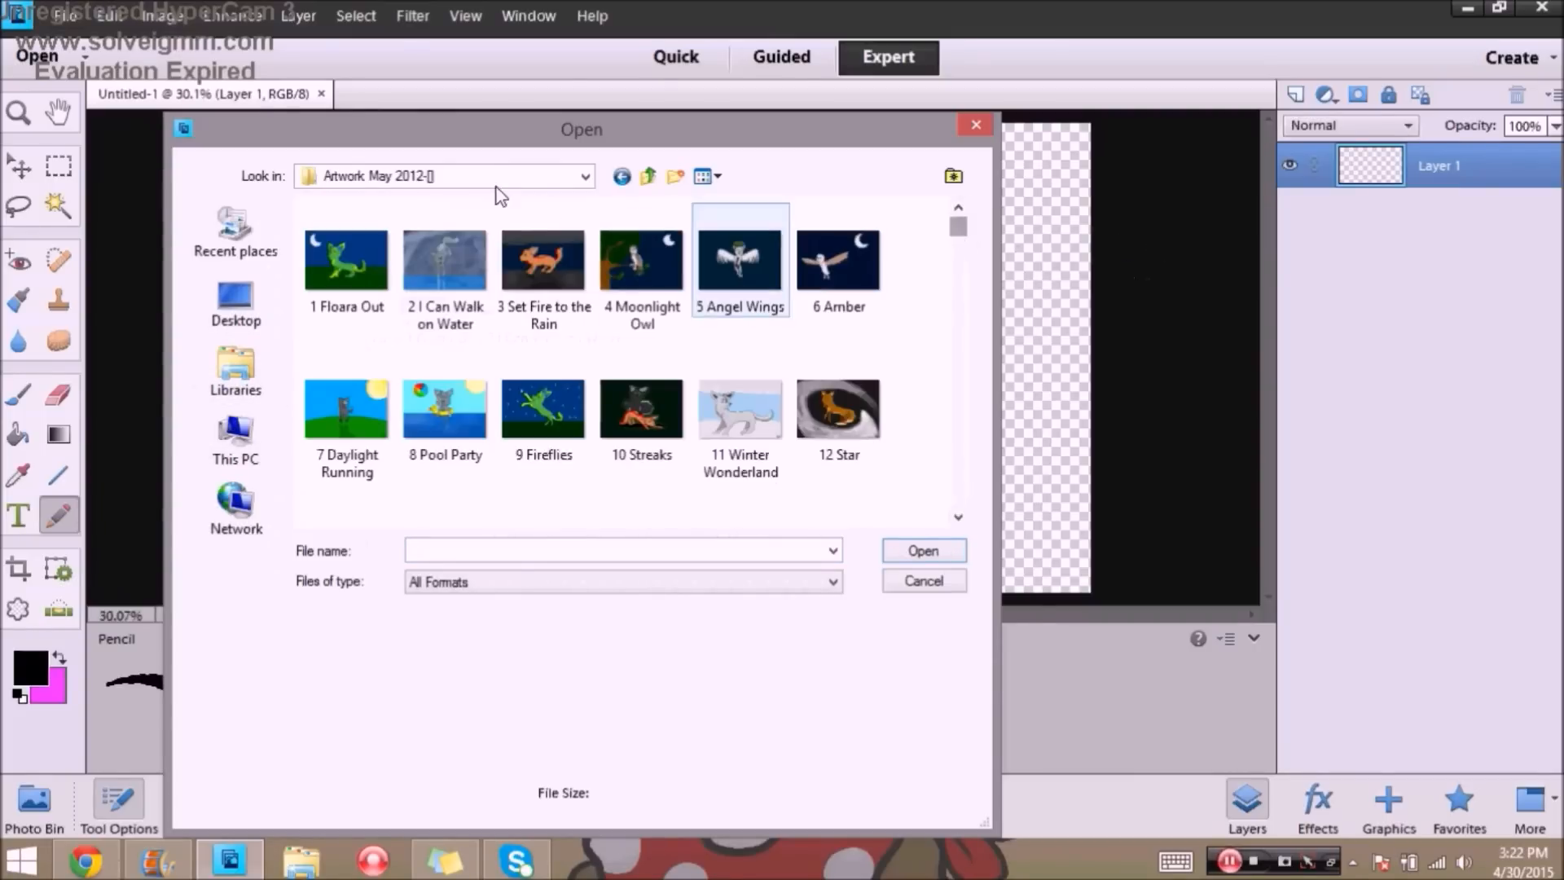
pyautogui.click(646, 176)
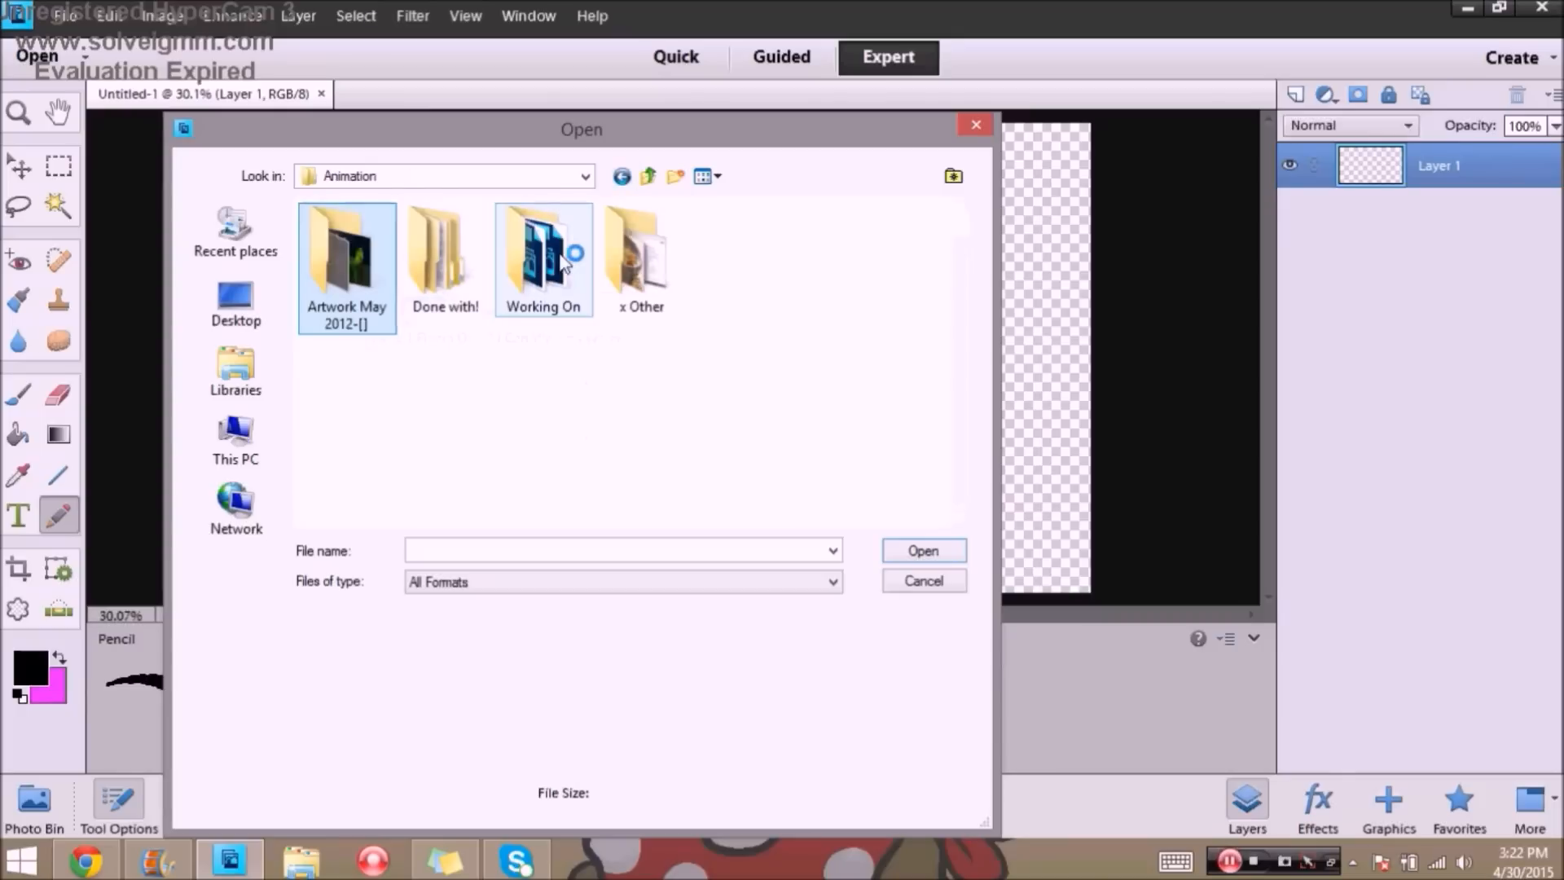
pyautogui.doubleClick(542, 254)
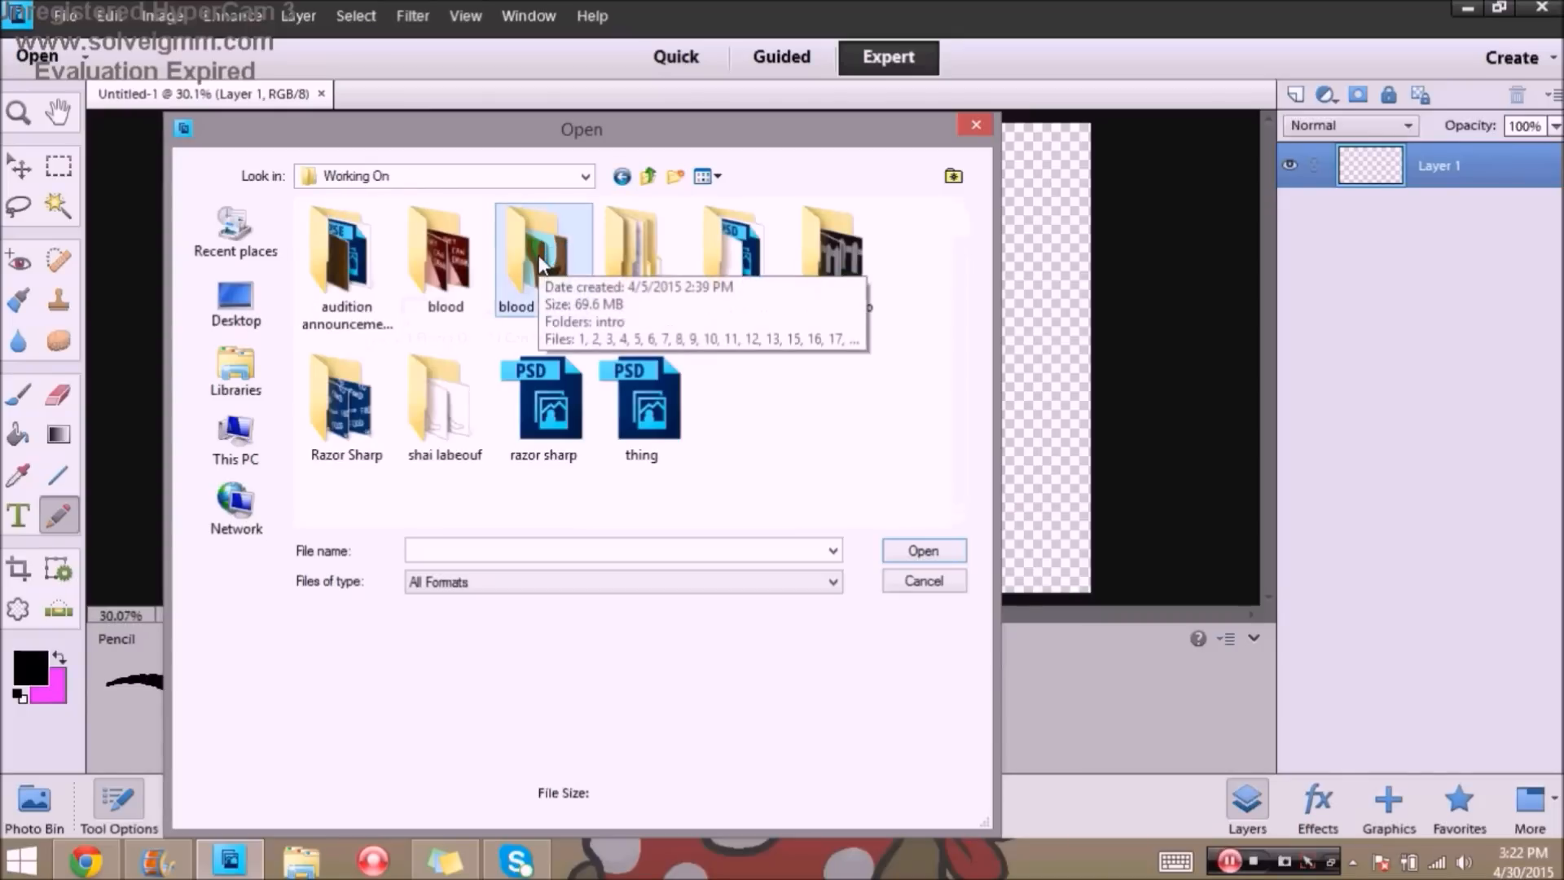
pyautogui.doubleClick(515, 249)
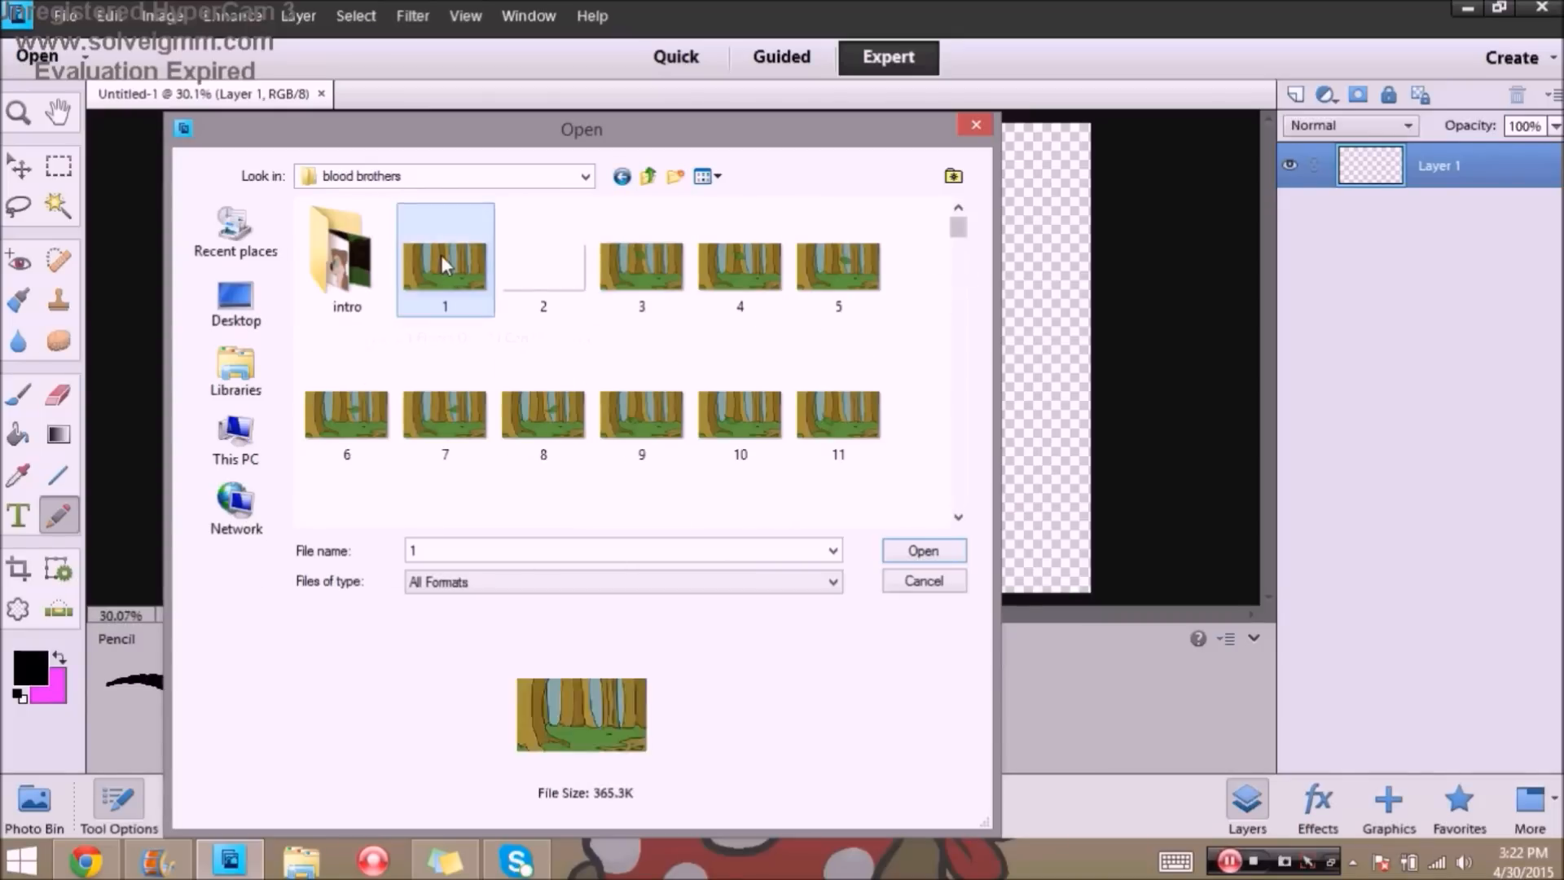
# Step: Open the forest background 1.jpg and frame 51.jpg with the two wolves
pyautogui.click(921, 550)
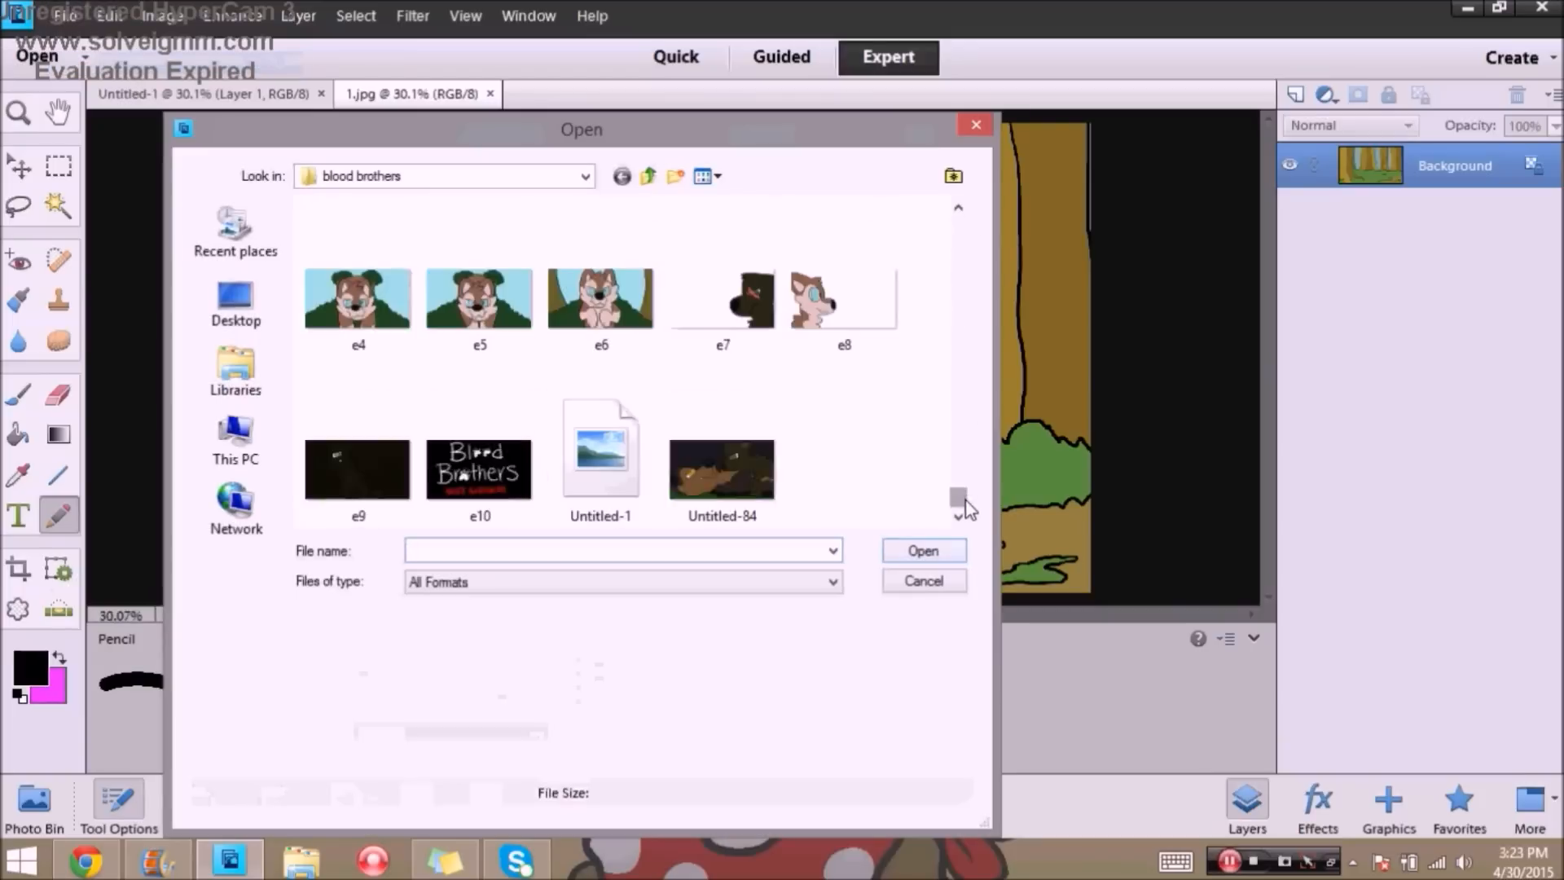
pyautogui.scroll(-3)
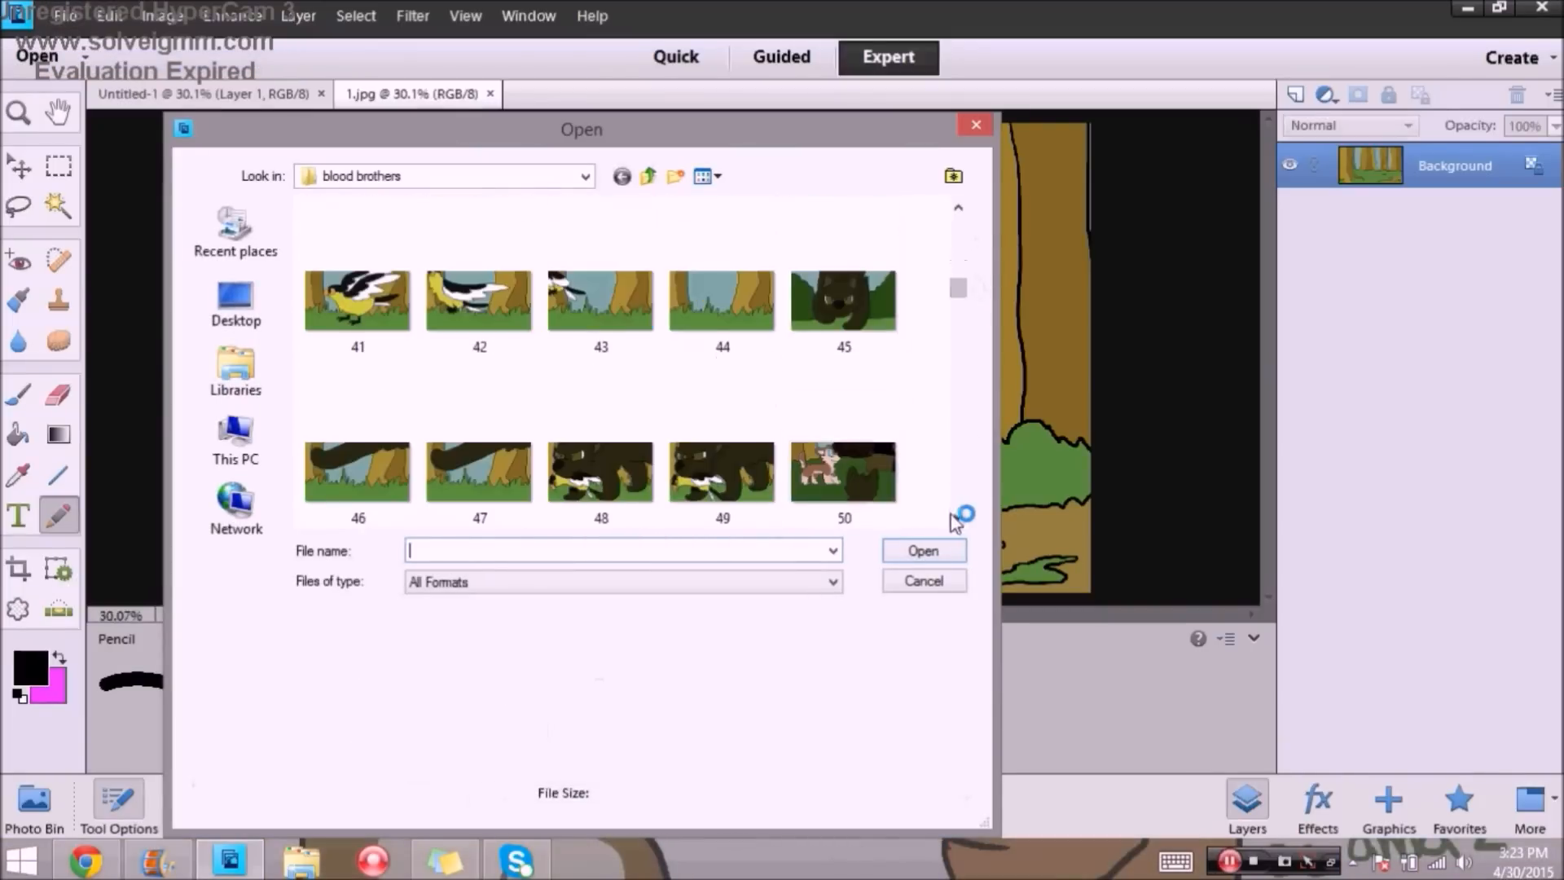
pyautogui.doubleClick(843, 471)
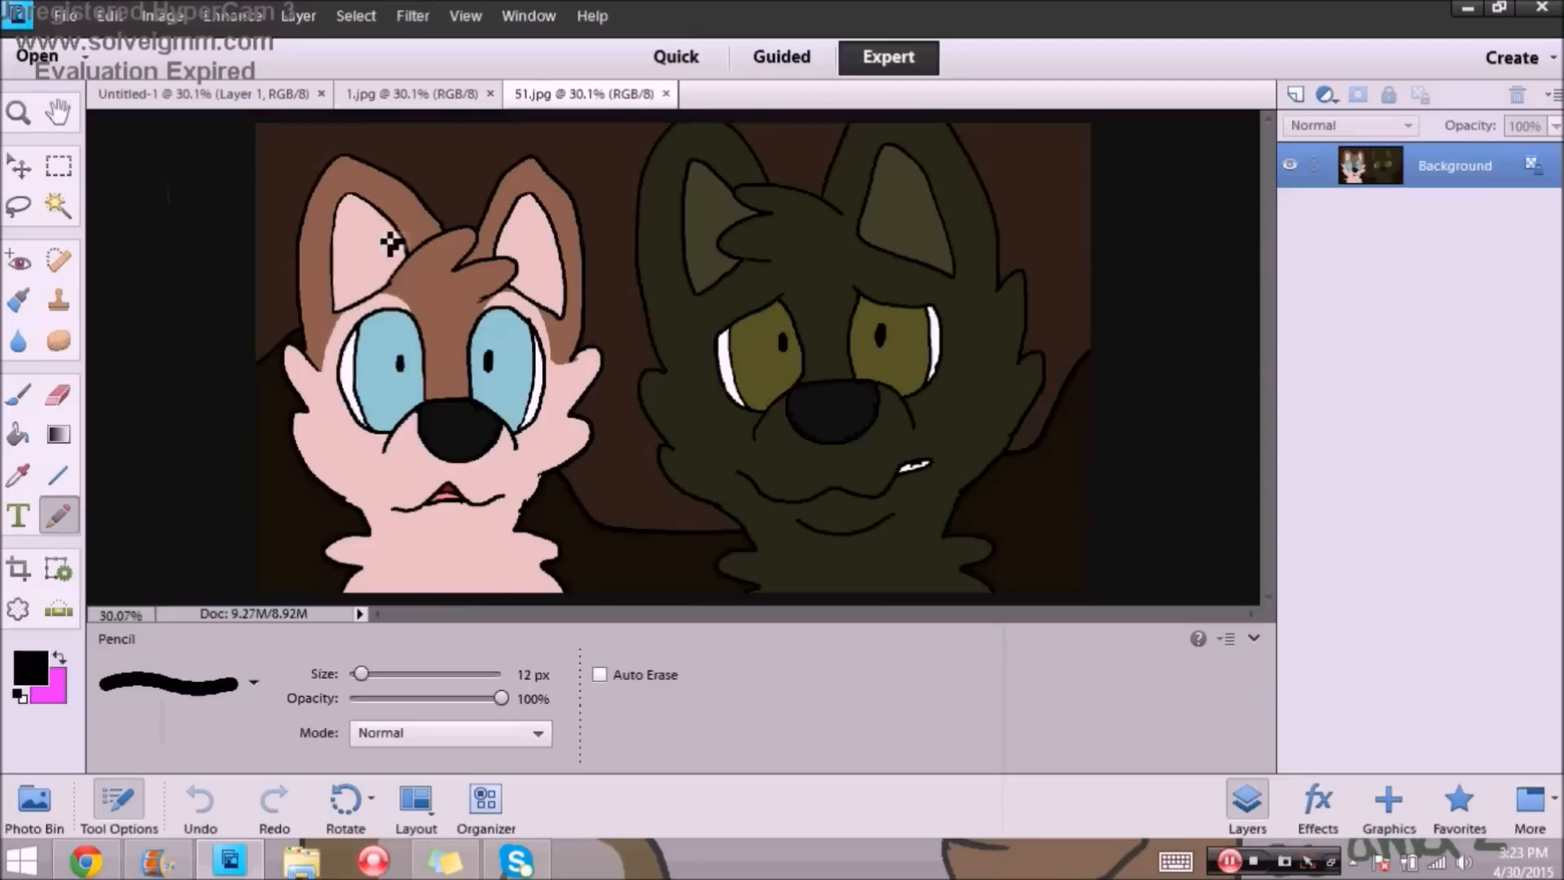
# Step: Pencil the wolf's black outline and large eye on the blank canvas's layers
pyautogui.click(179, 93)
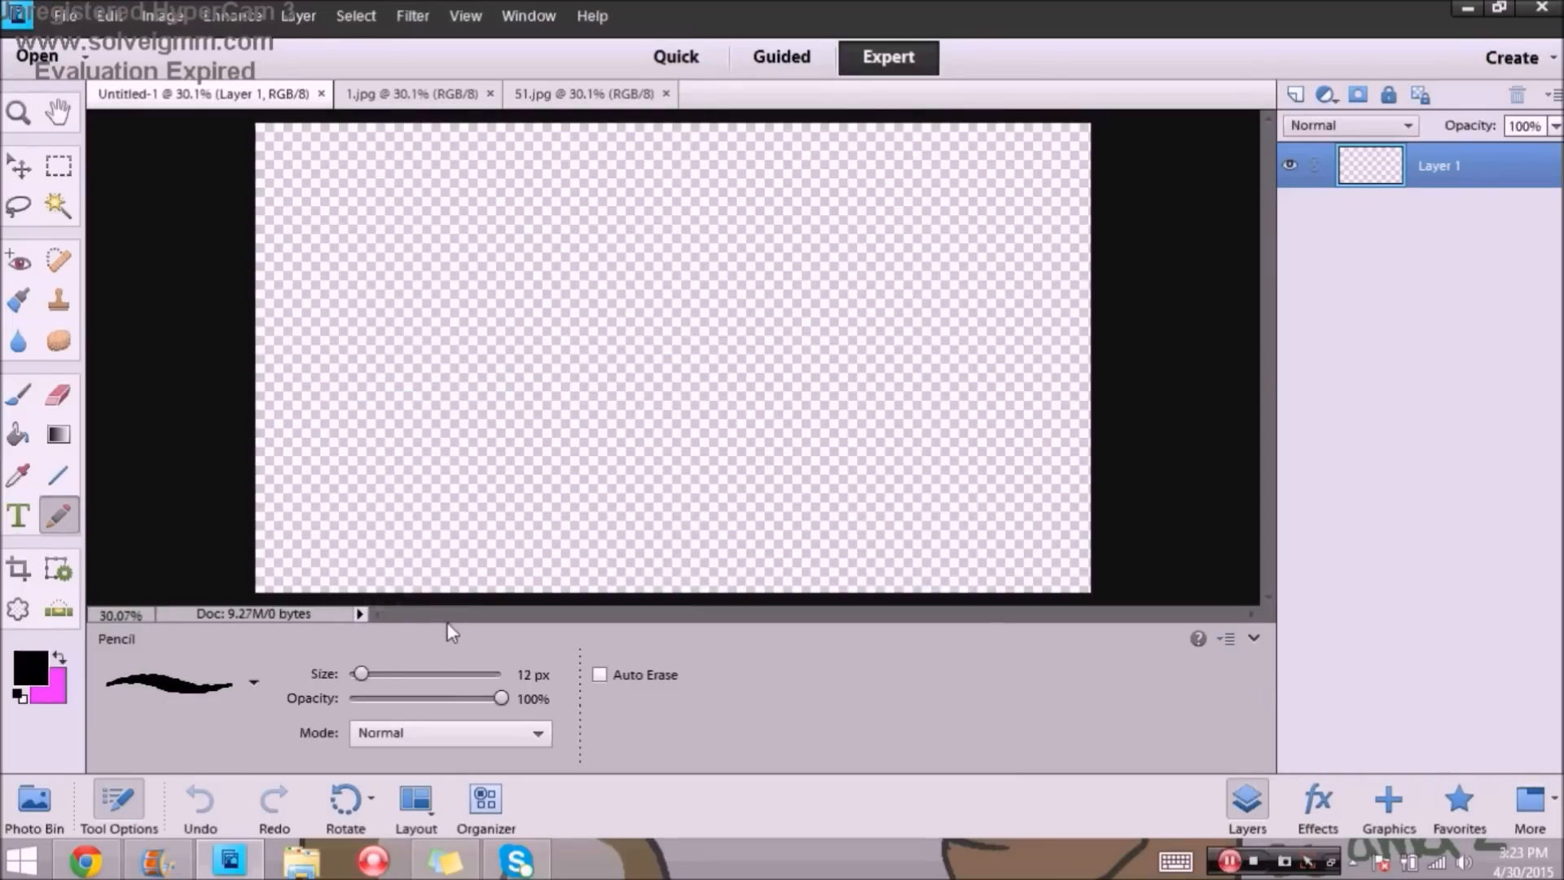
pyautogui.moveTo(440, 636)
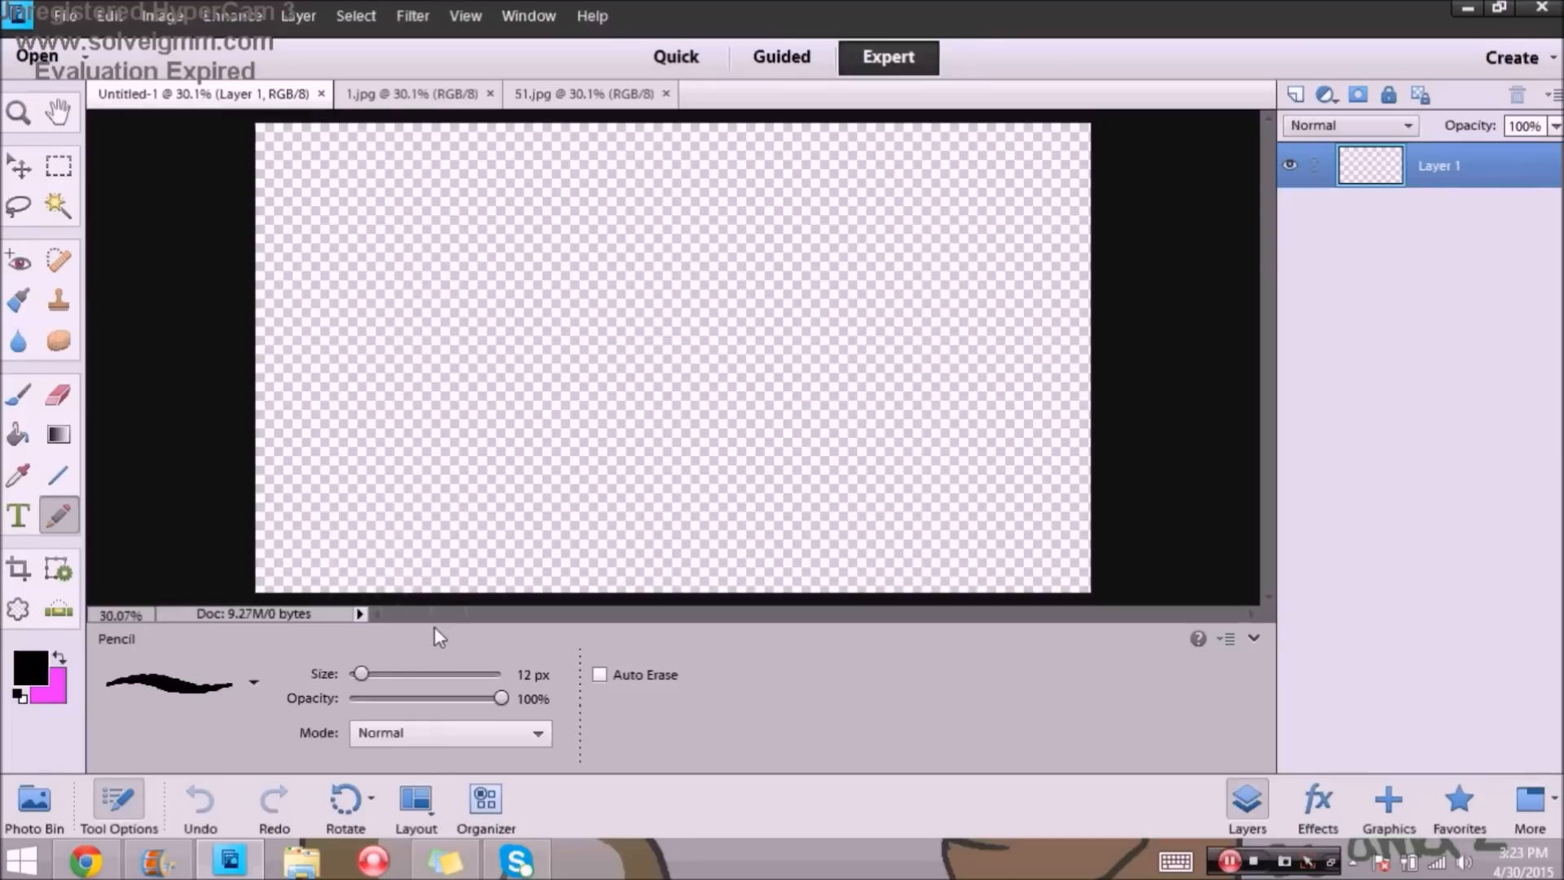
pyautogui.moveTo(839, 269)
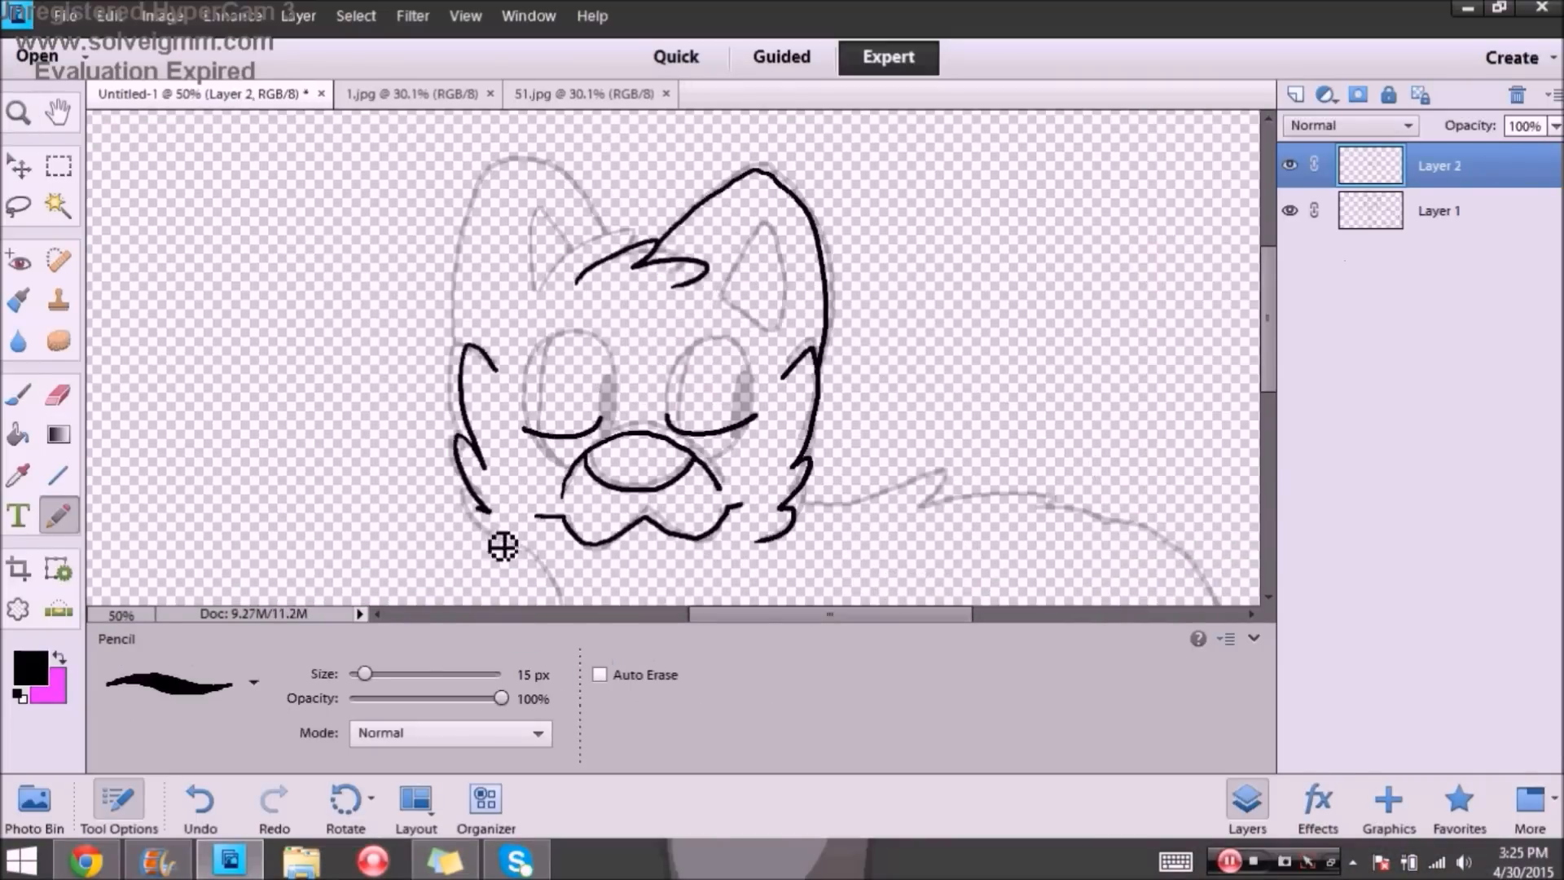
pyautogui.scroll(-3)
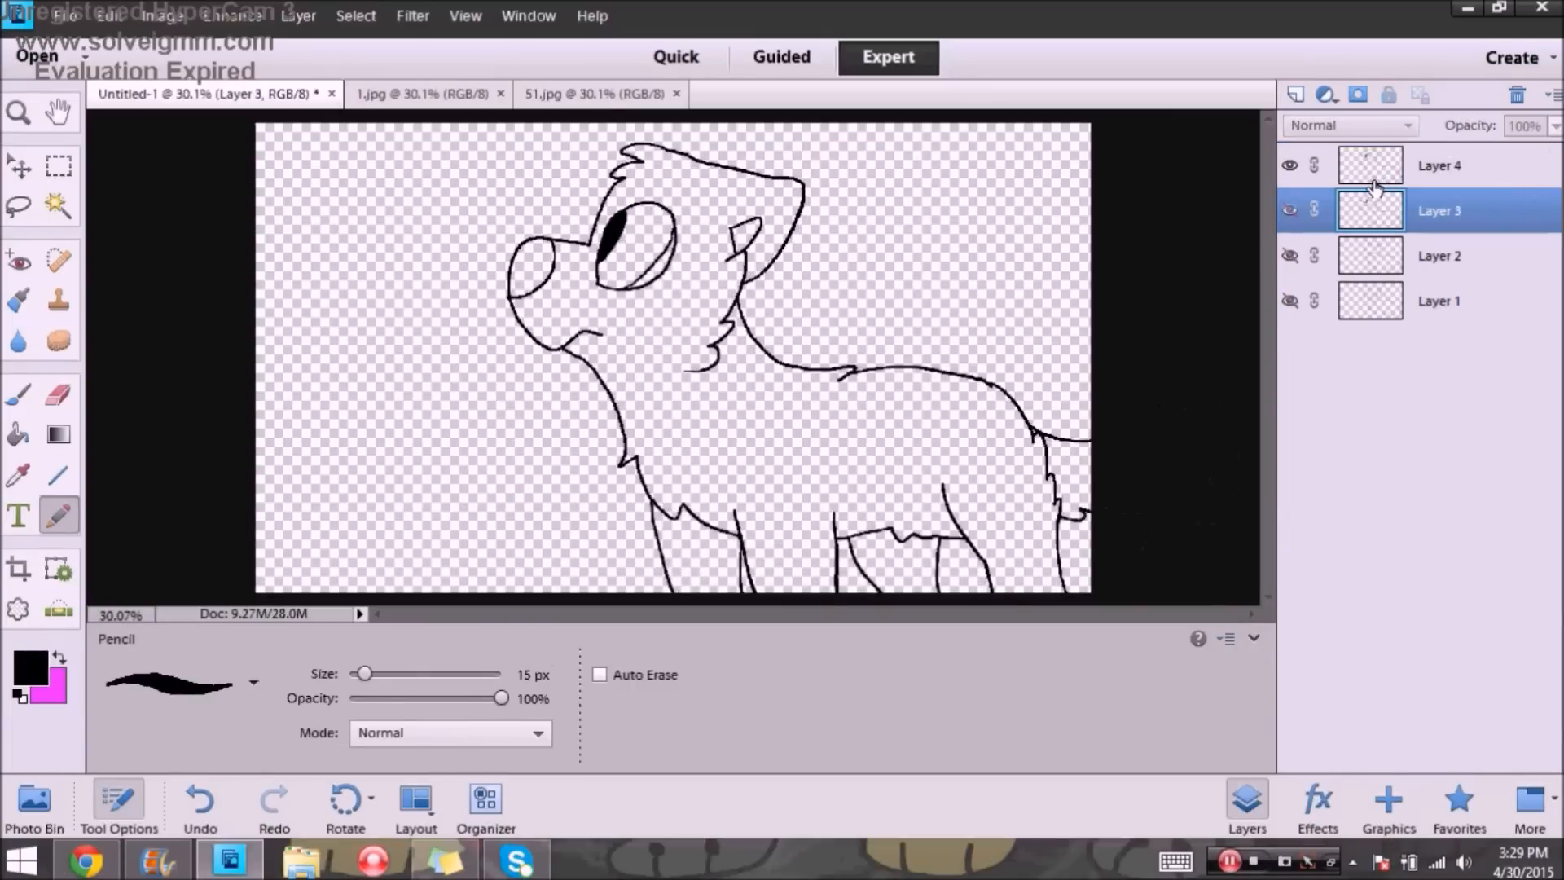
# Step: Fill the wolf dark brown, eye olive and nose black on Layer 4 and Layer 3 copy
pyautogui.click(1439, 165)
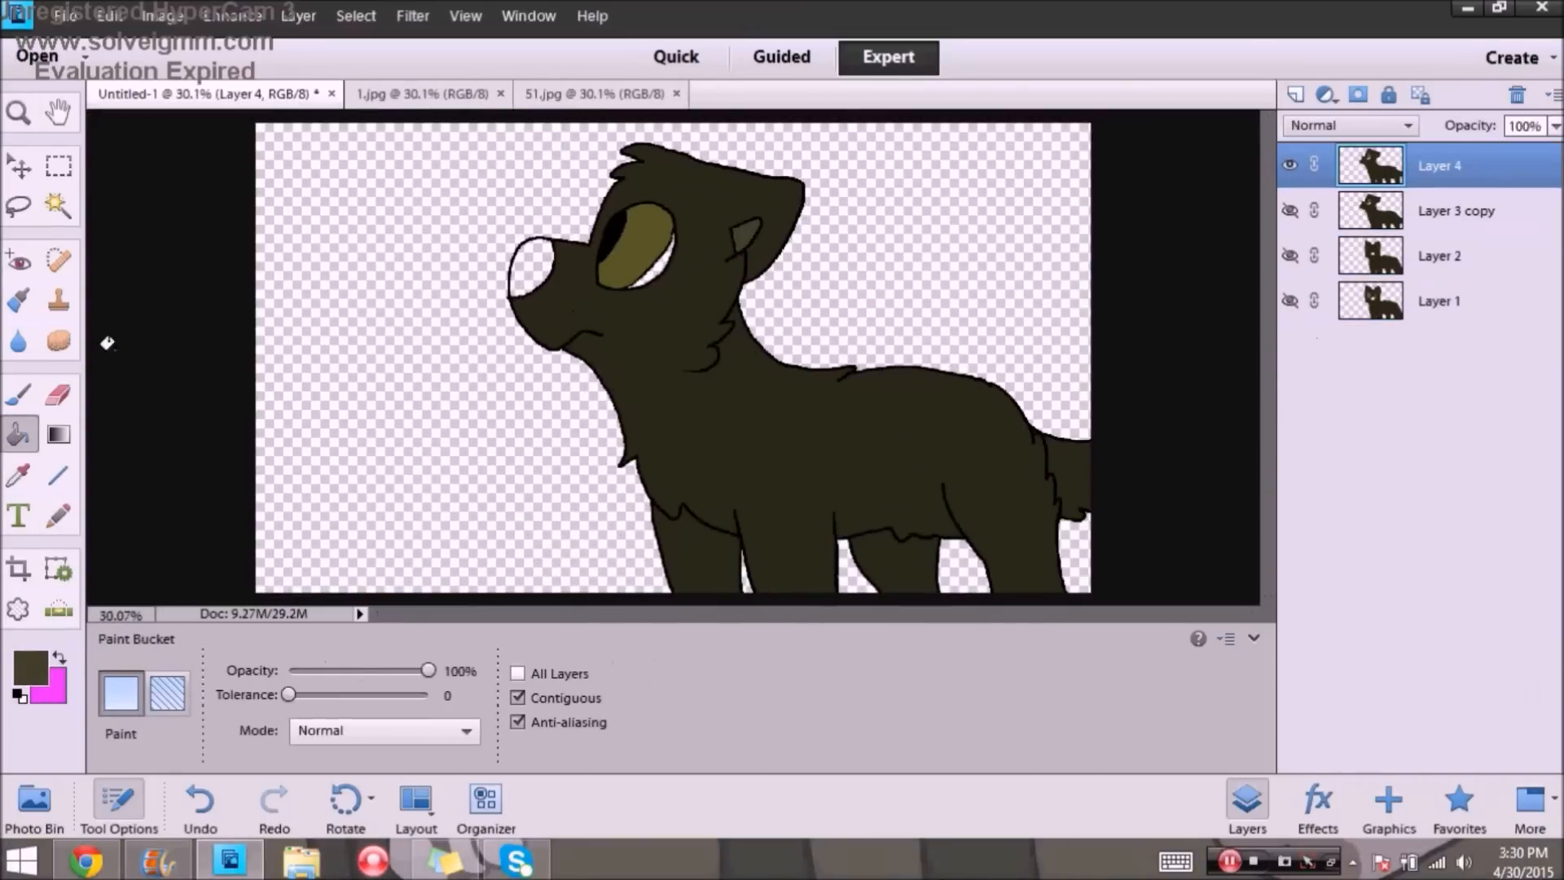
pyautogui.click(1456, 210)
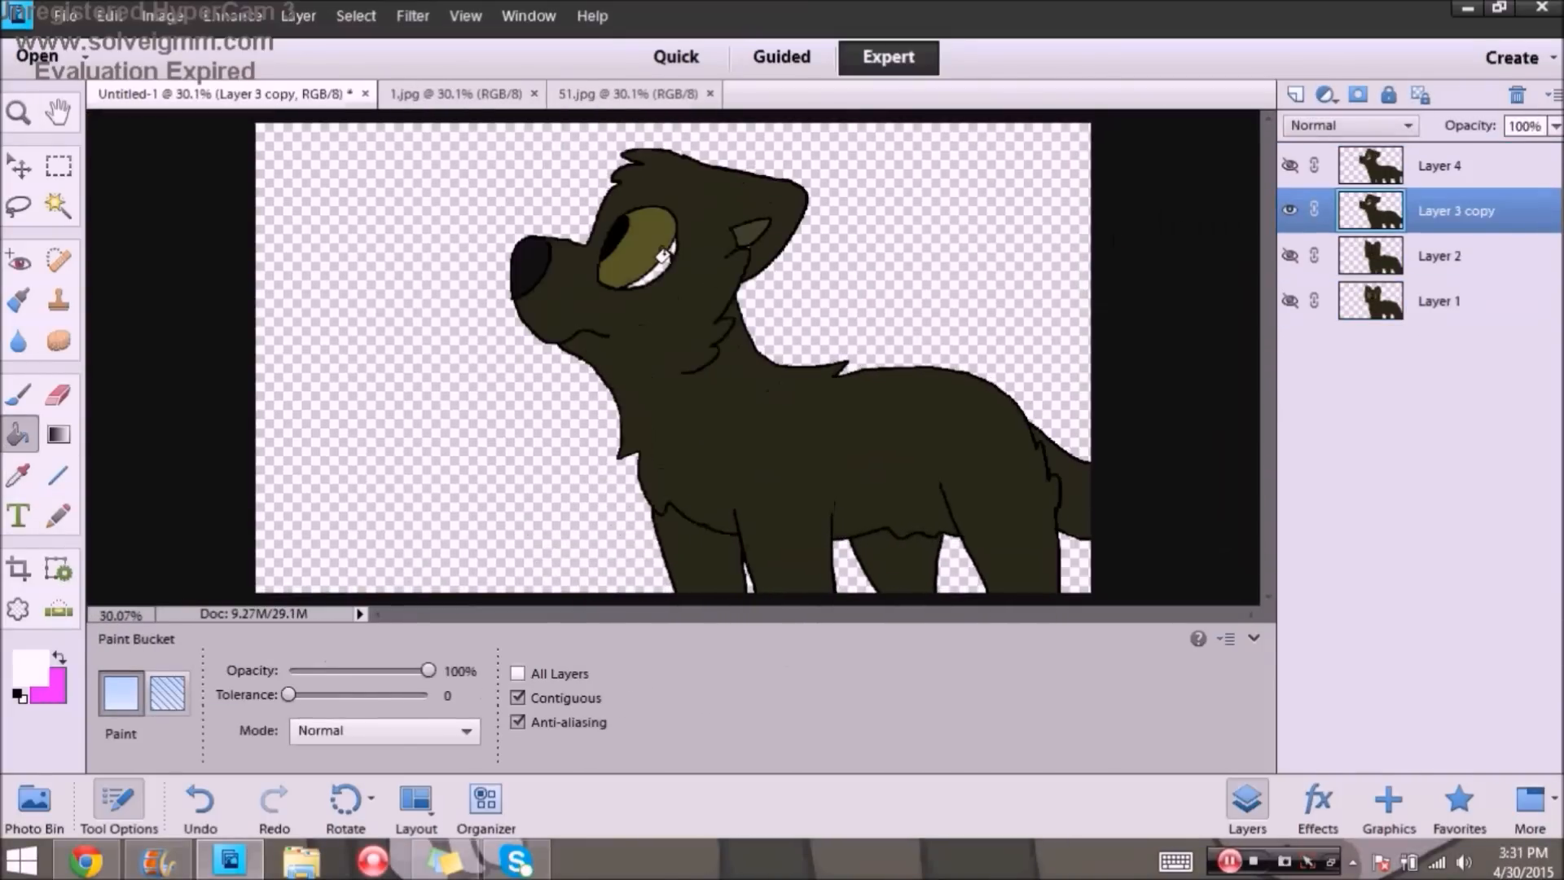
pyautogui.click(1439, 165)
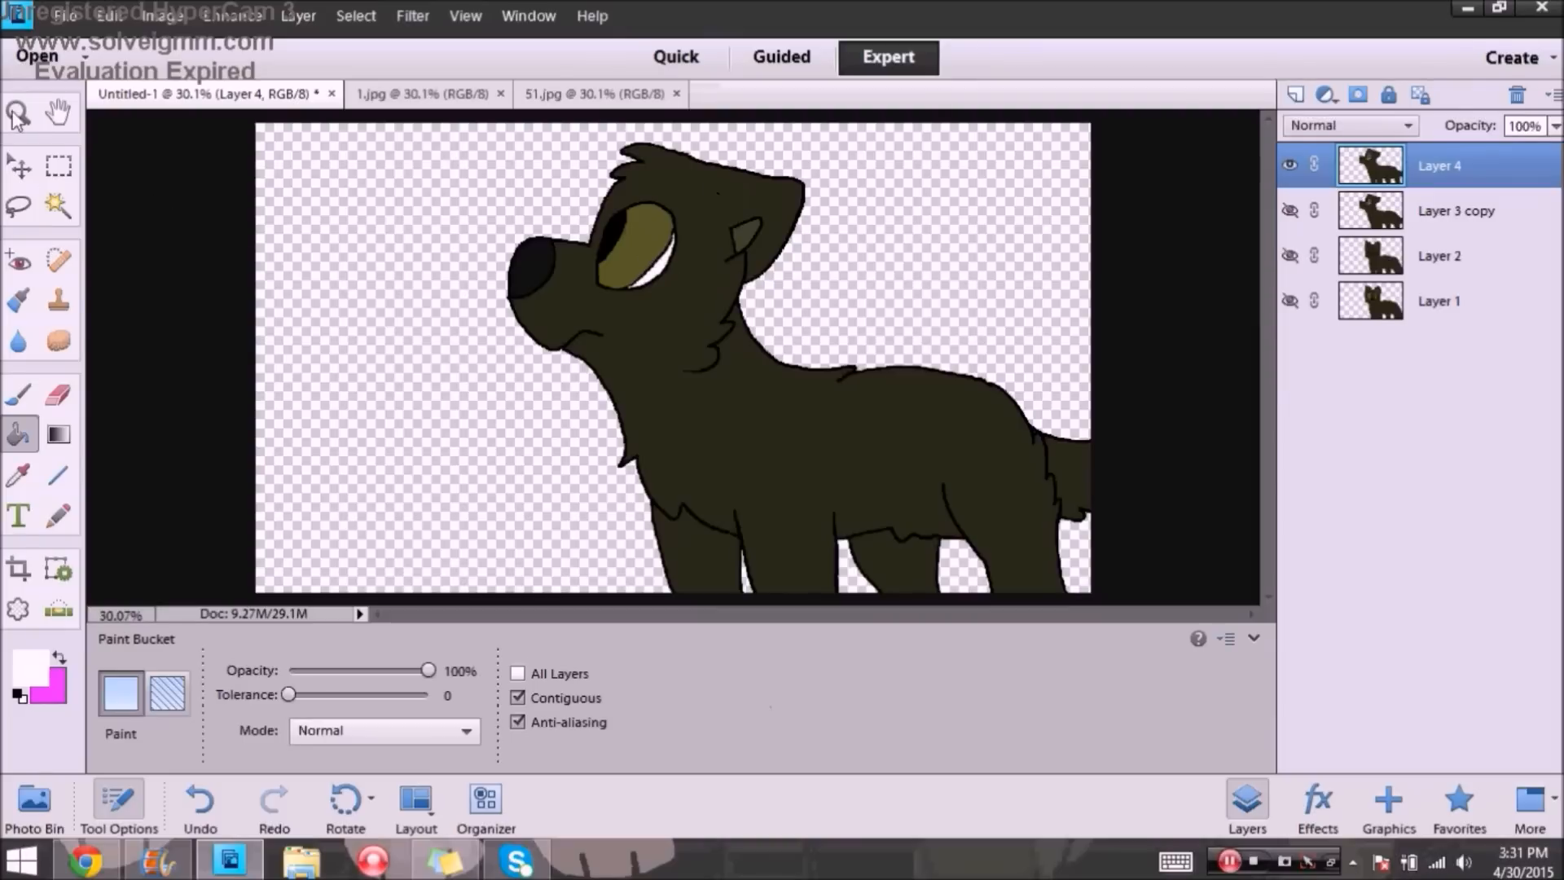
pyautogui.click(18, 112)
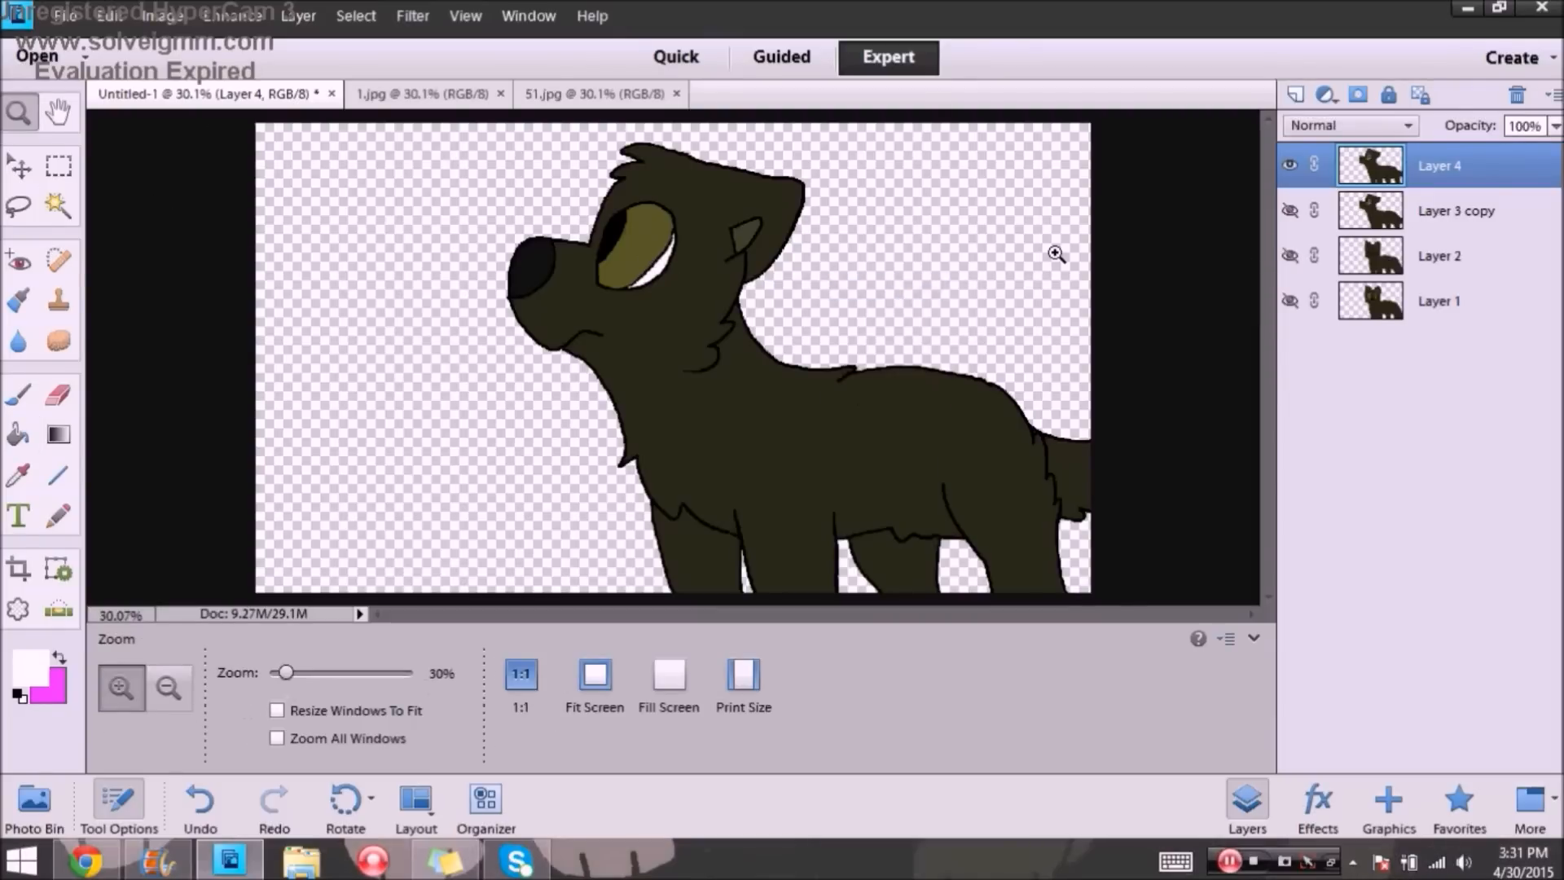
pyautogui.moveTo(1115, 183)
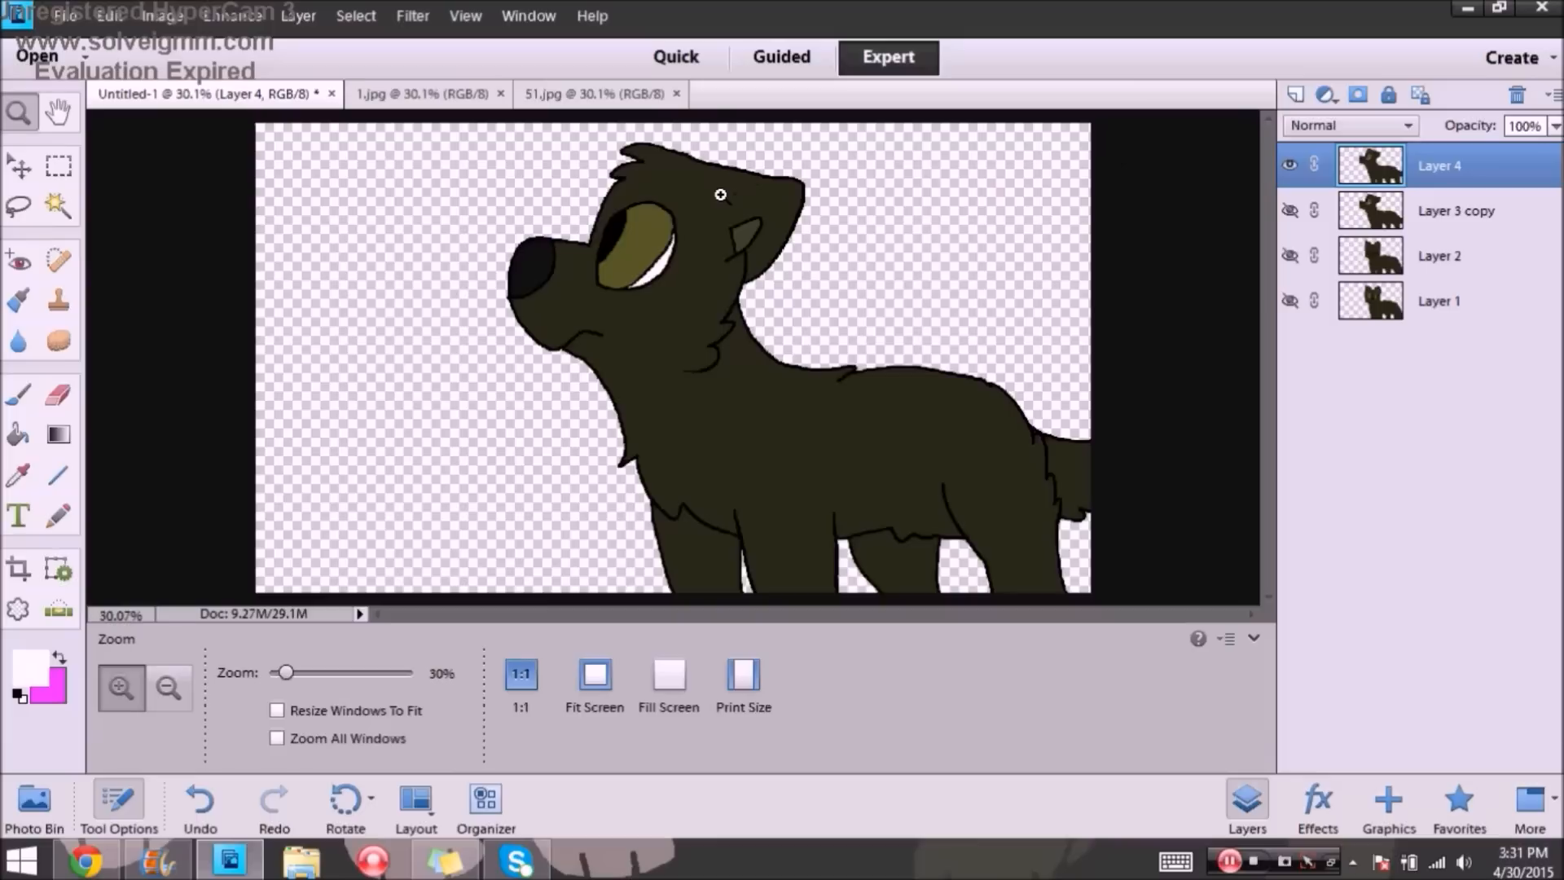
pyautogui.moveTo(574, 107)
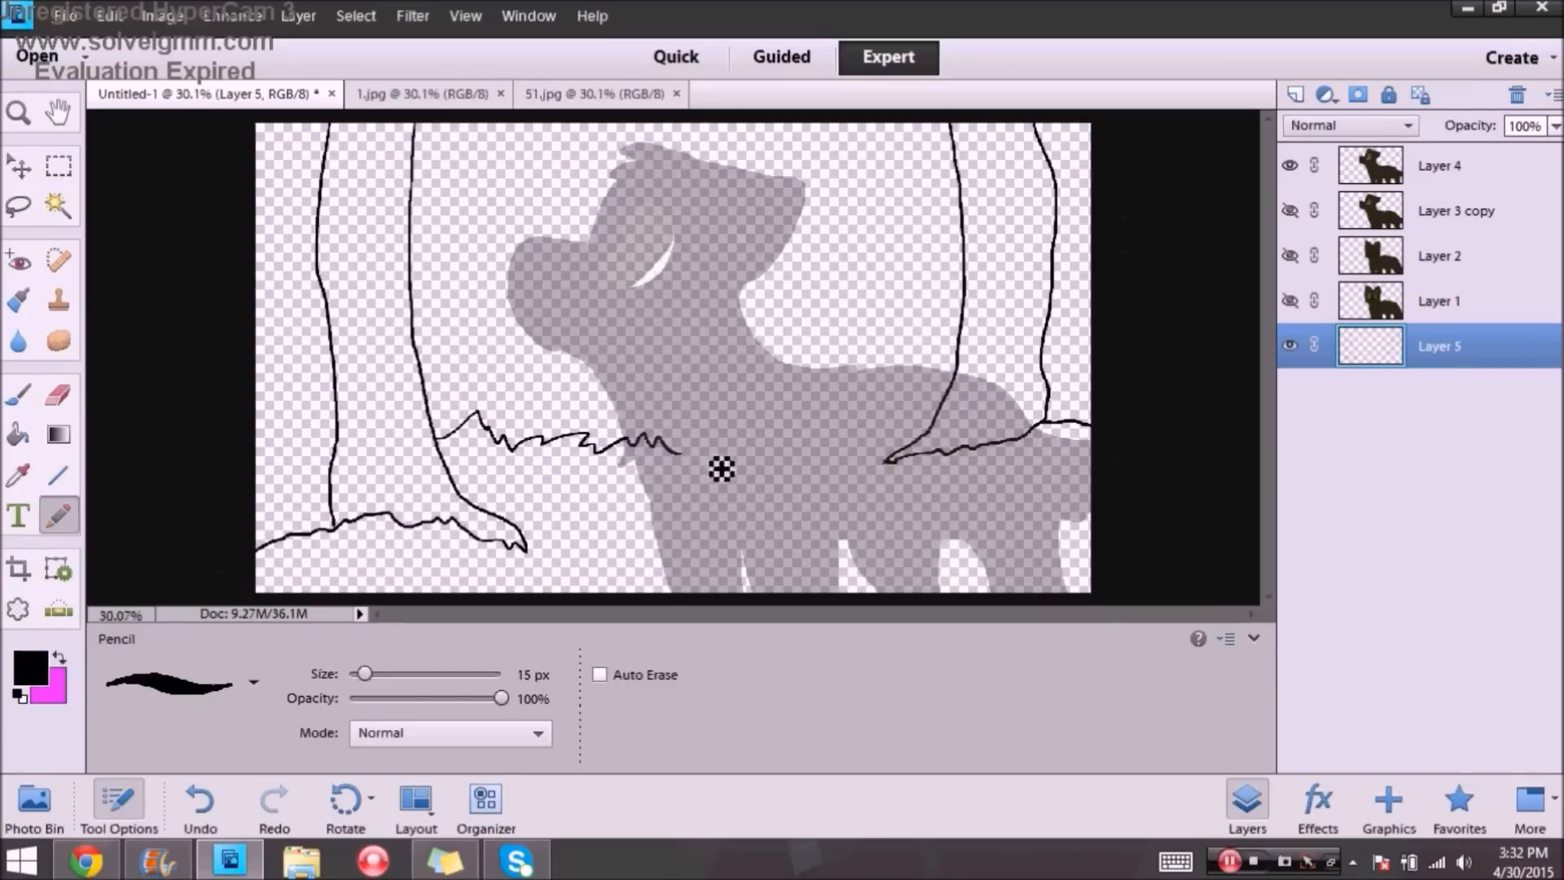
# Step: Fill trees brown, sky blue and grass green, then set Layer 4 opacity to 54%
pyautogui.click(18, 435)
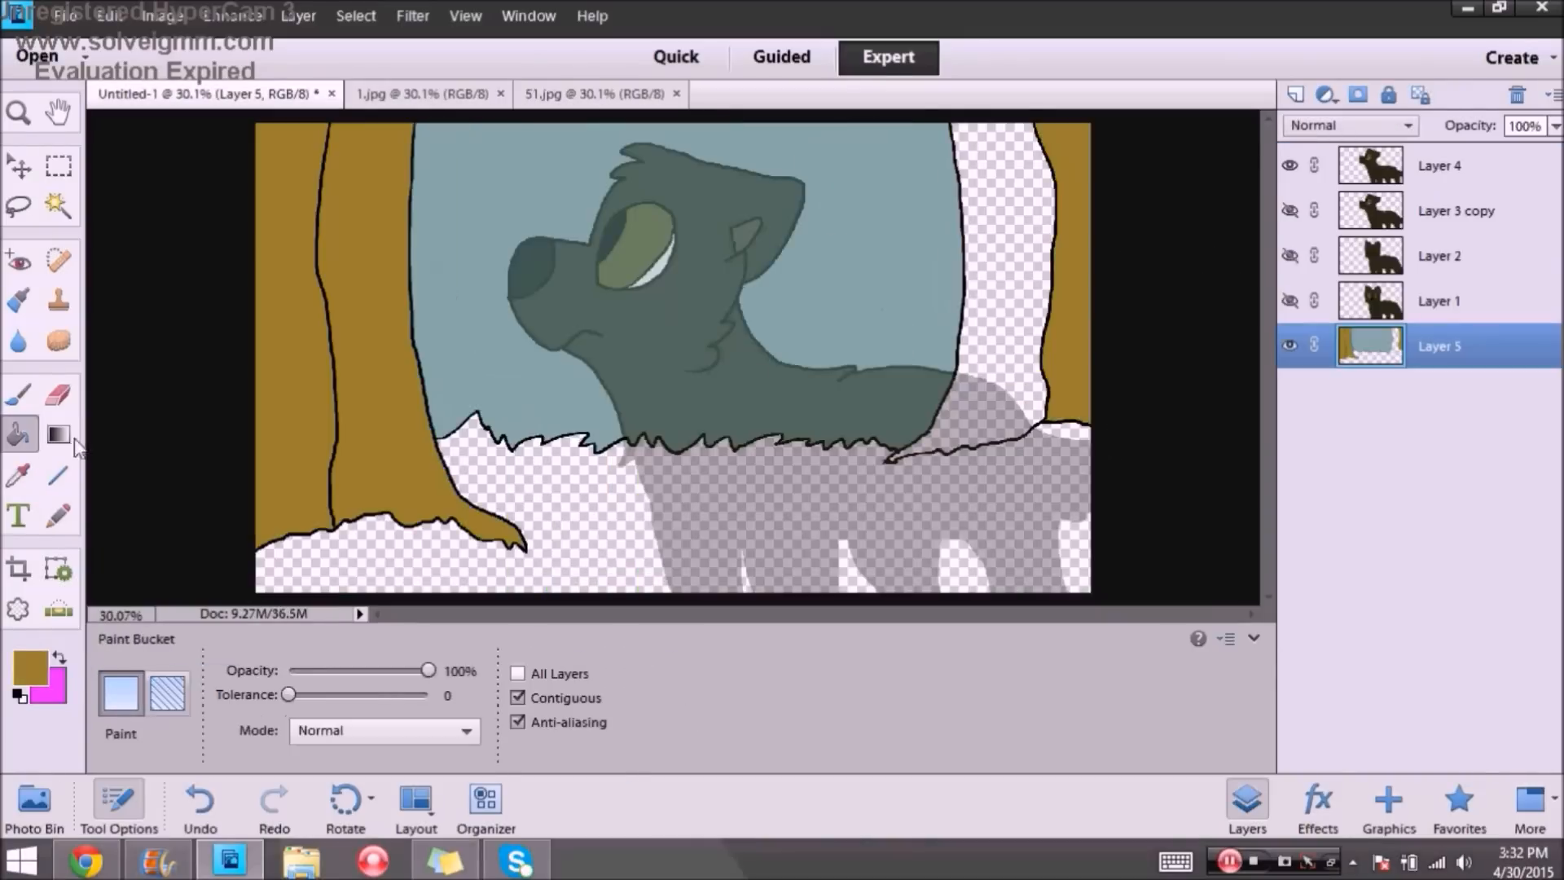
pyautogui.click(987, 289)
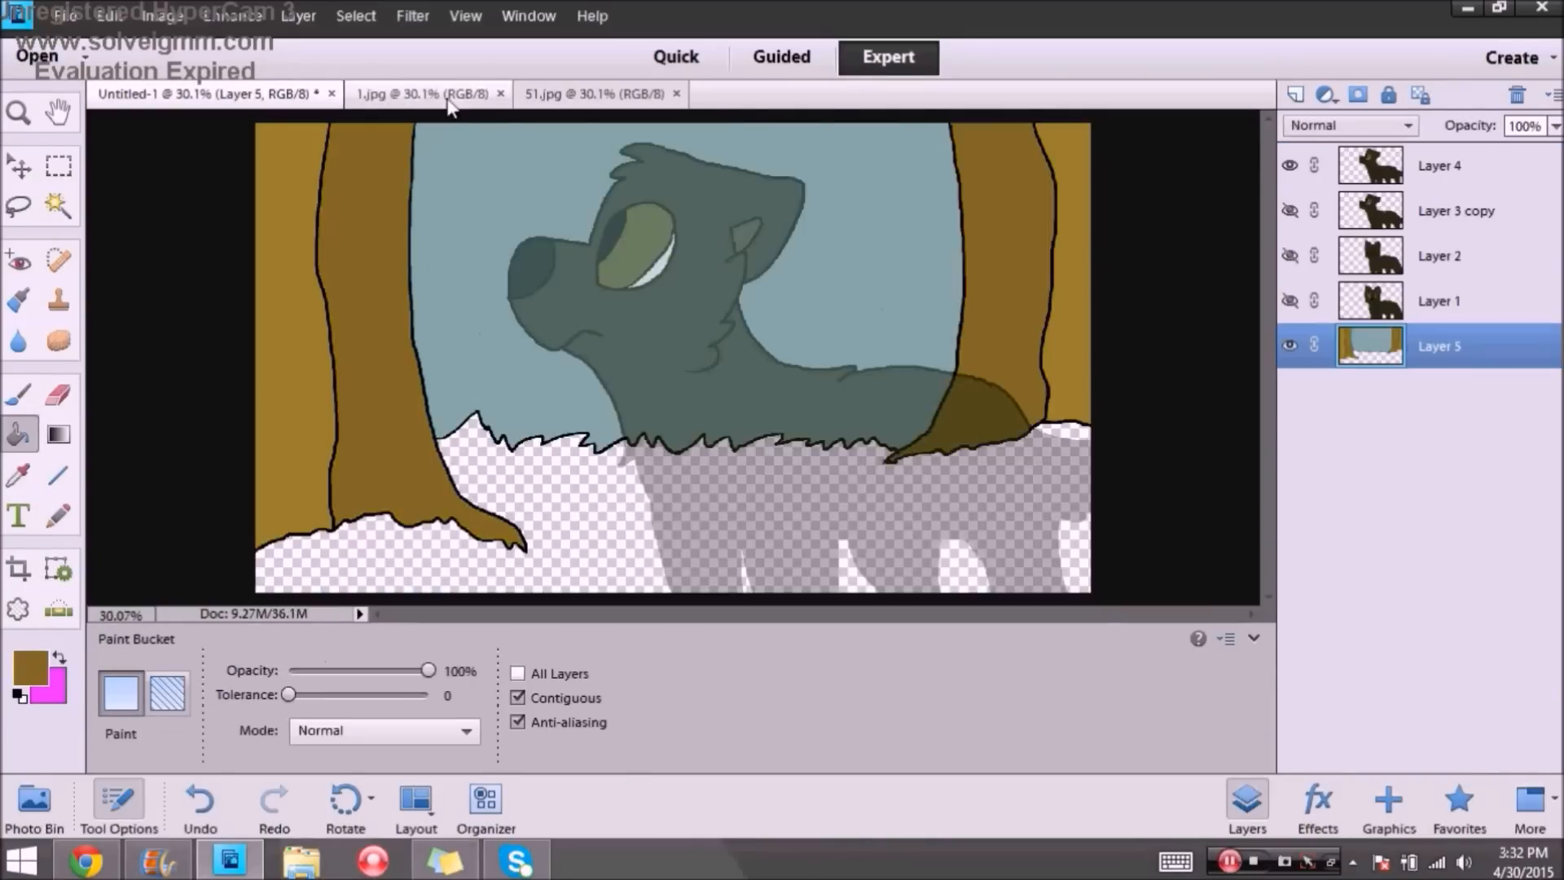
pyautogui.click(424, 93)
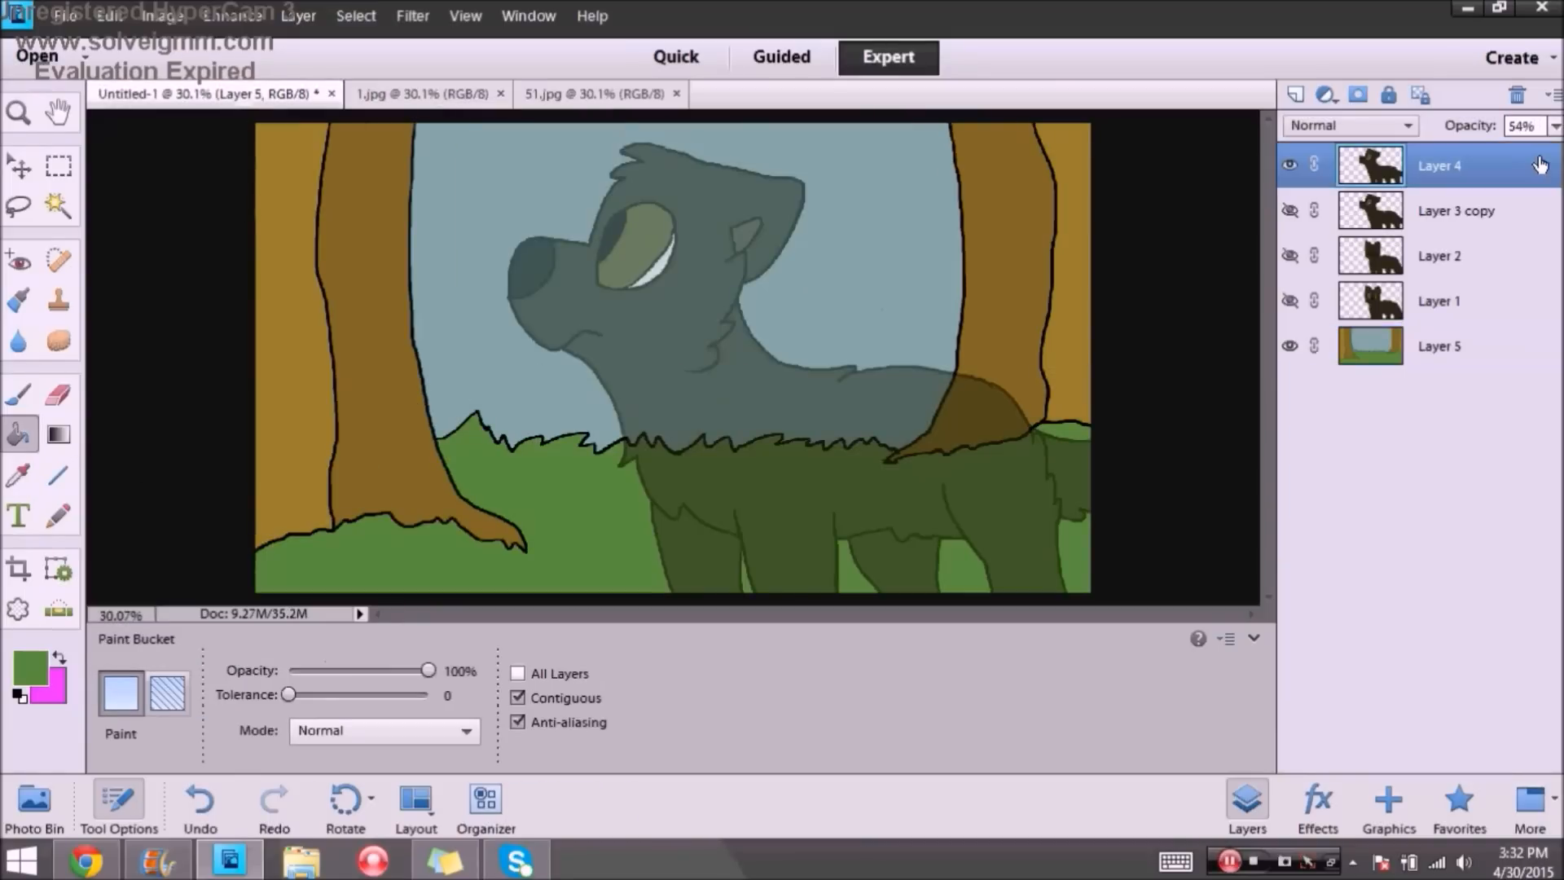
pyautogui.moveTo(1456, 151); pyautogui.dragTo(1546, 151)
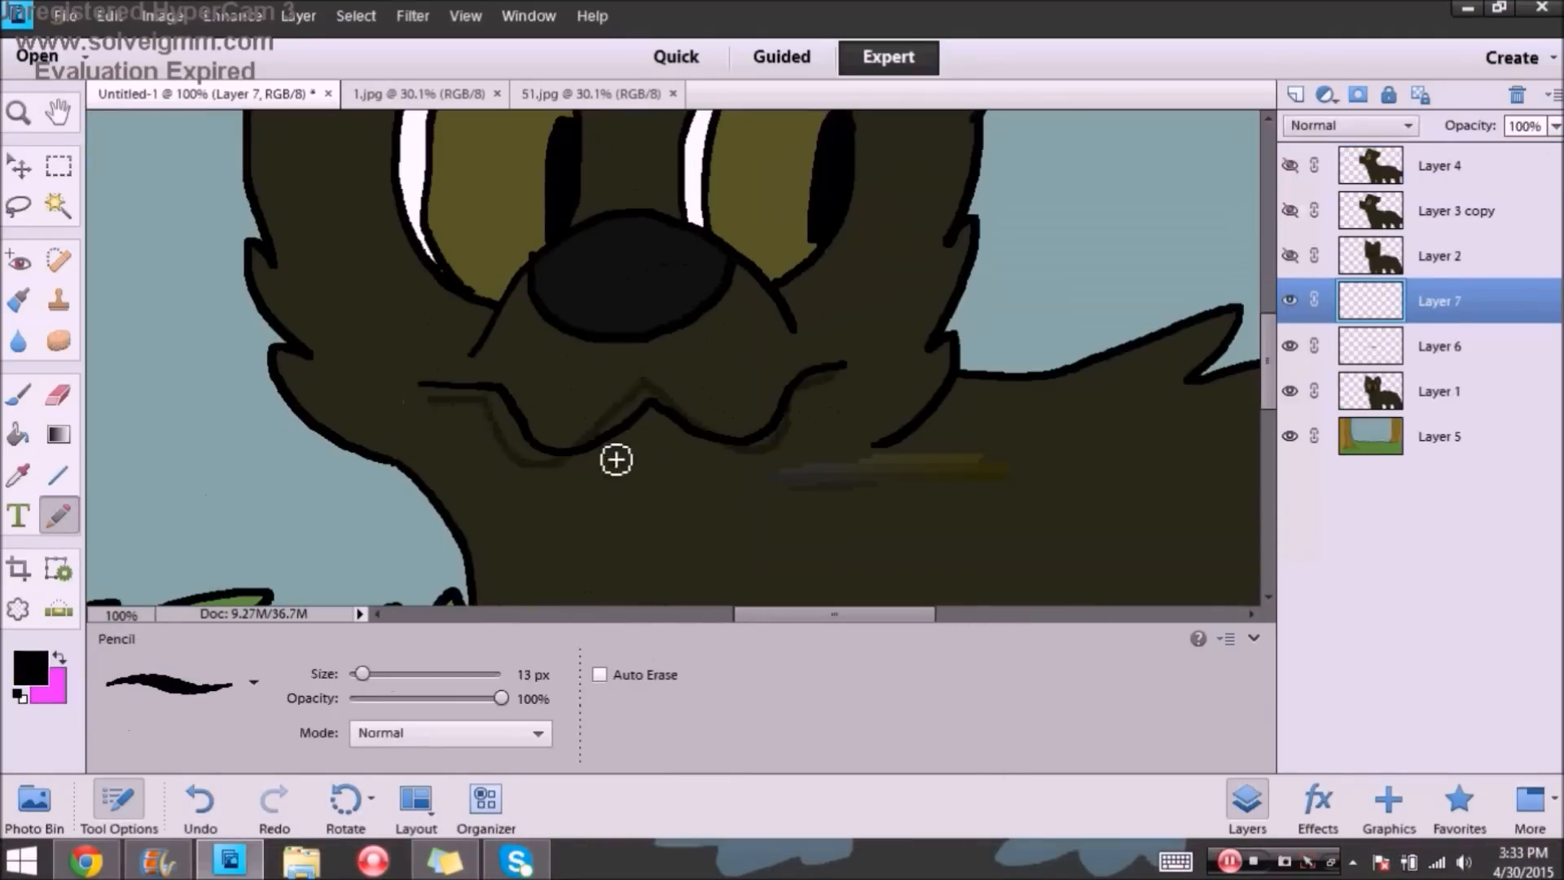
# Step: Pencil the wolf's mouth shapes on Layers 7 through 12
pyautogui.click(18, 165)
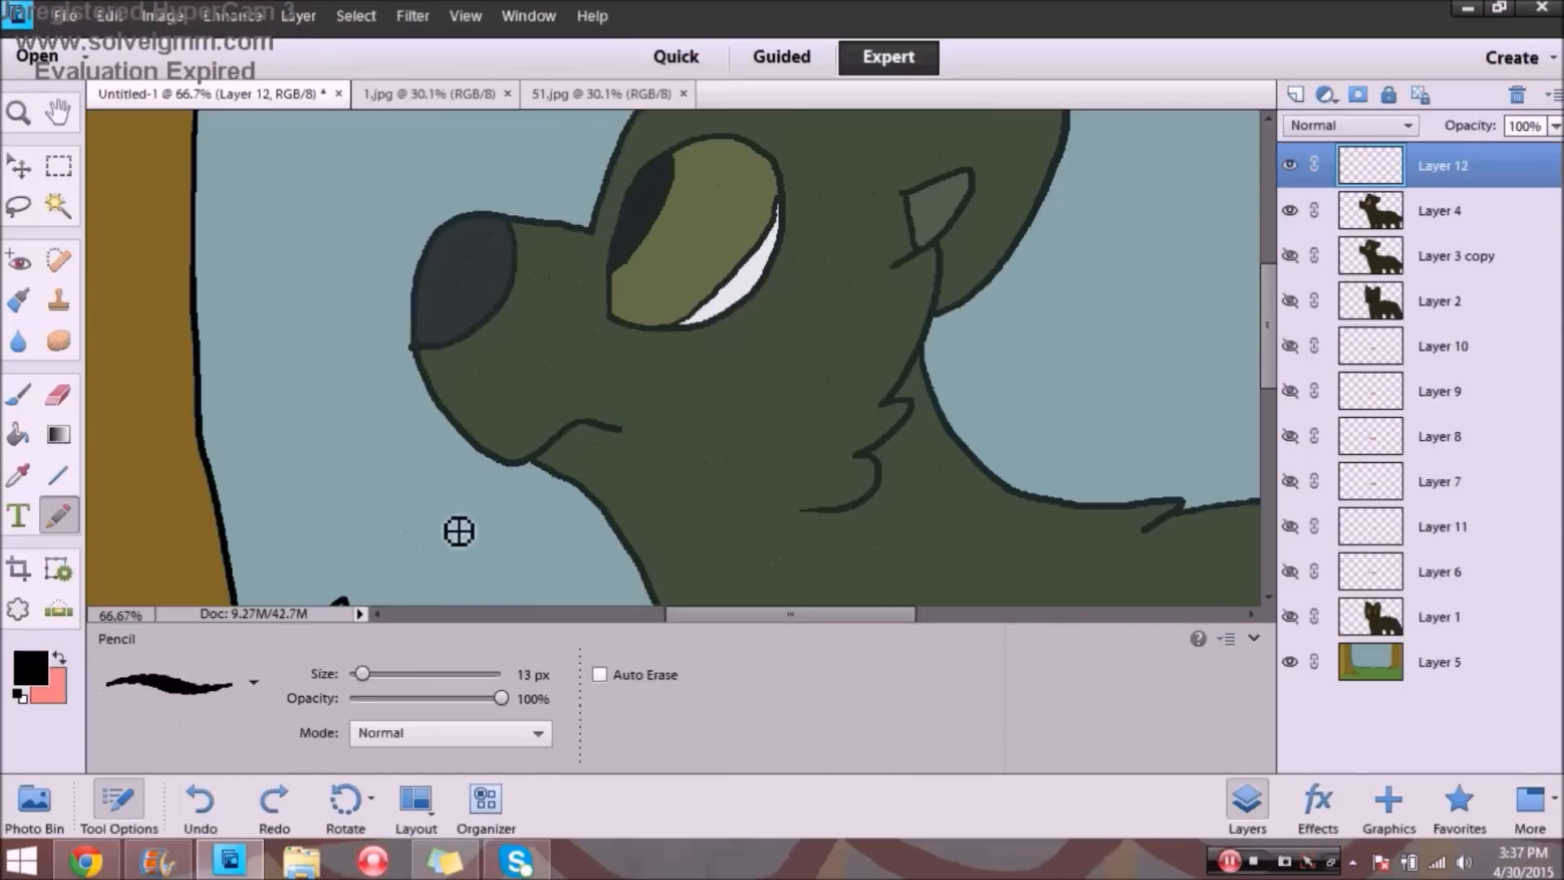
pyautogui.click(17, 434)
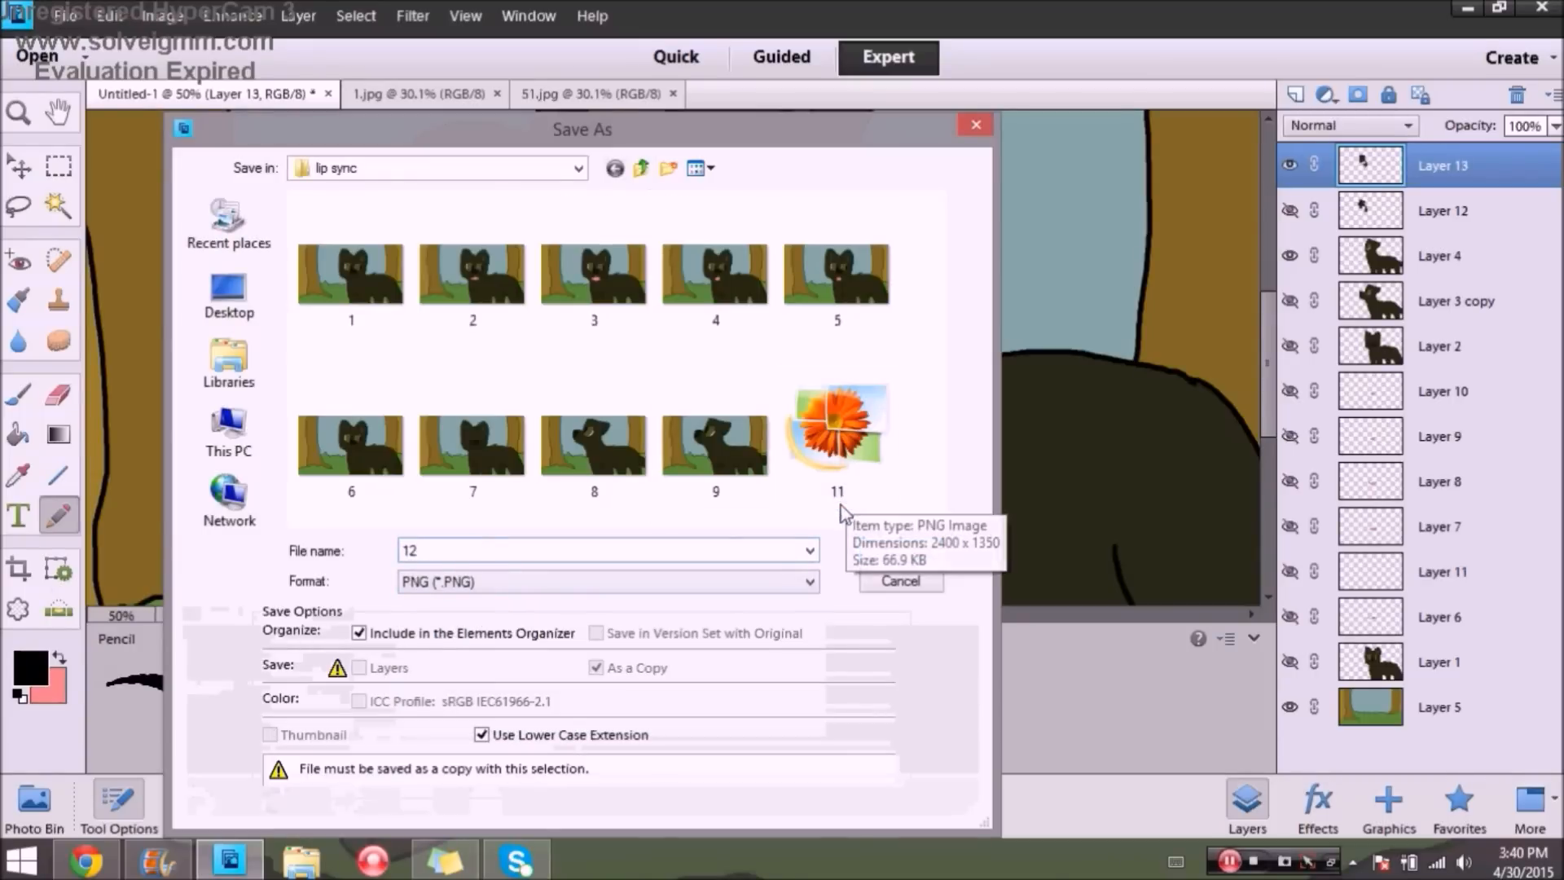
# Step: Save frame 12 as PNG in the lip sync folder and draw an open mouth on Layer 13
pyautogui.click(897, 581)
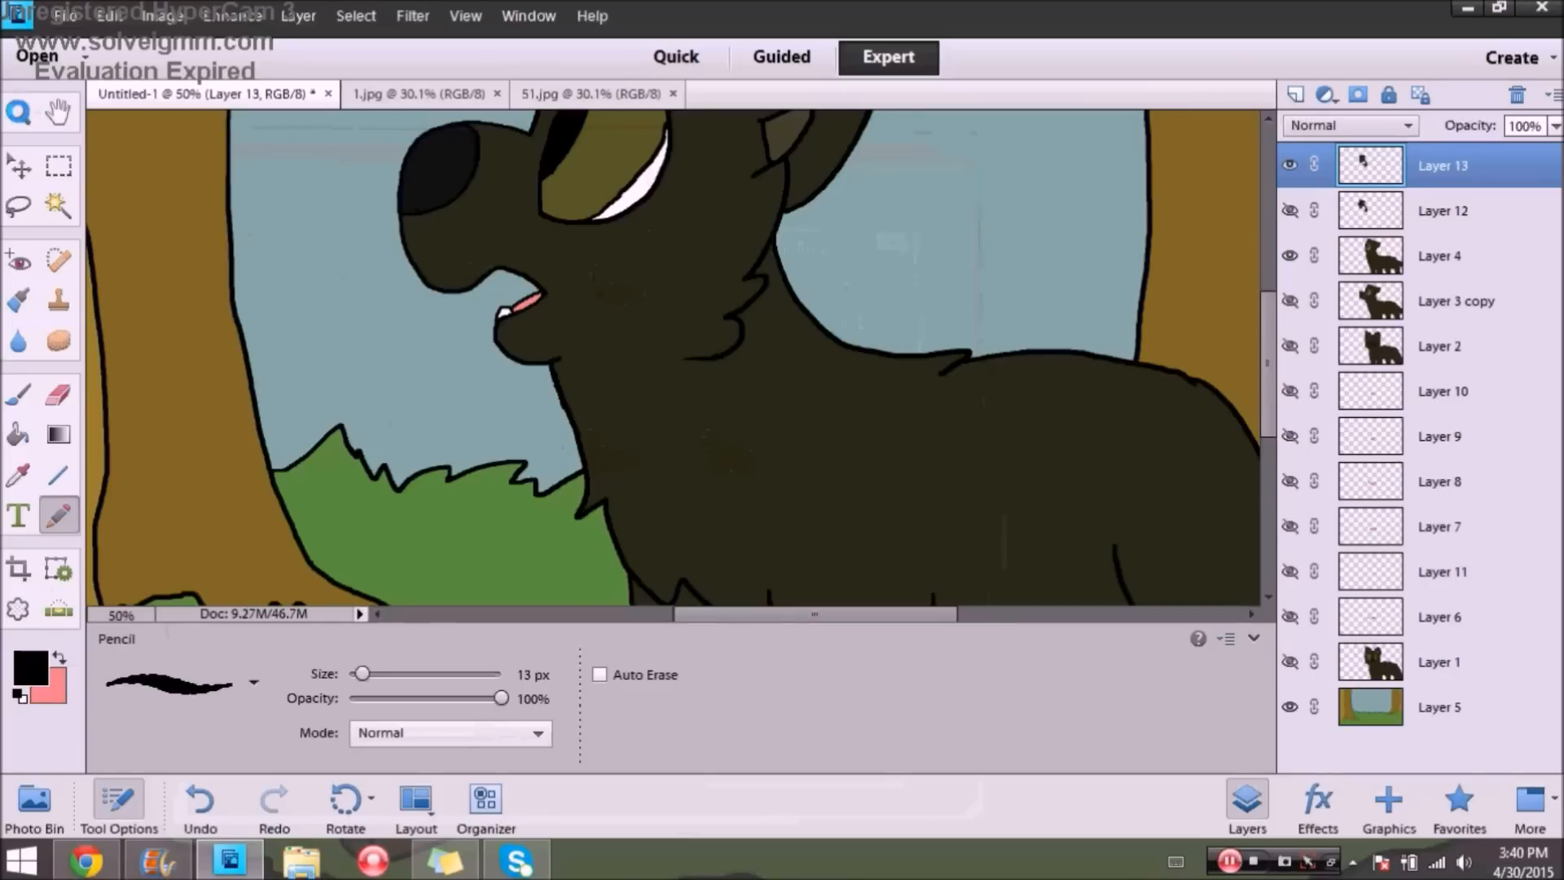
pyautogui.click(18, 112)
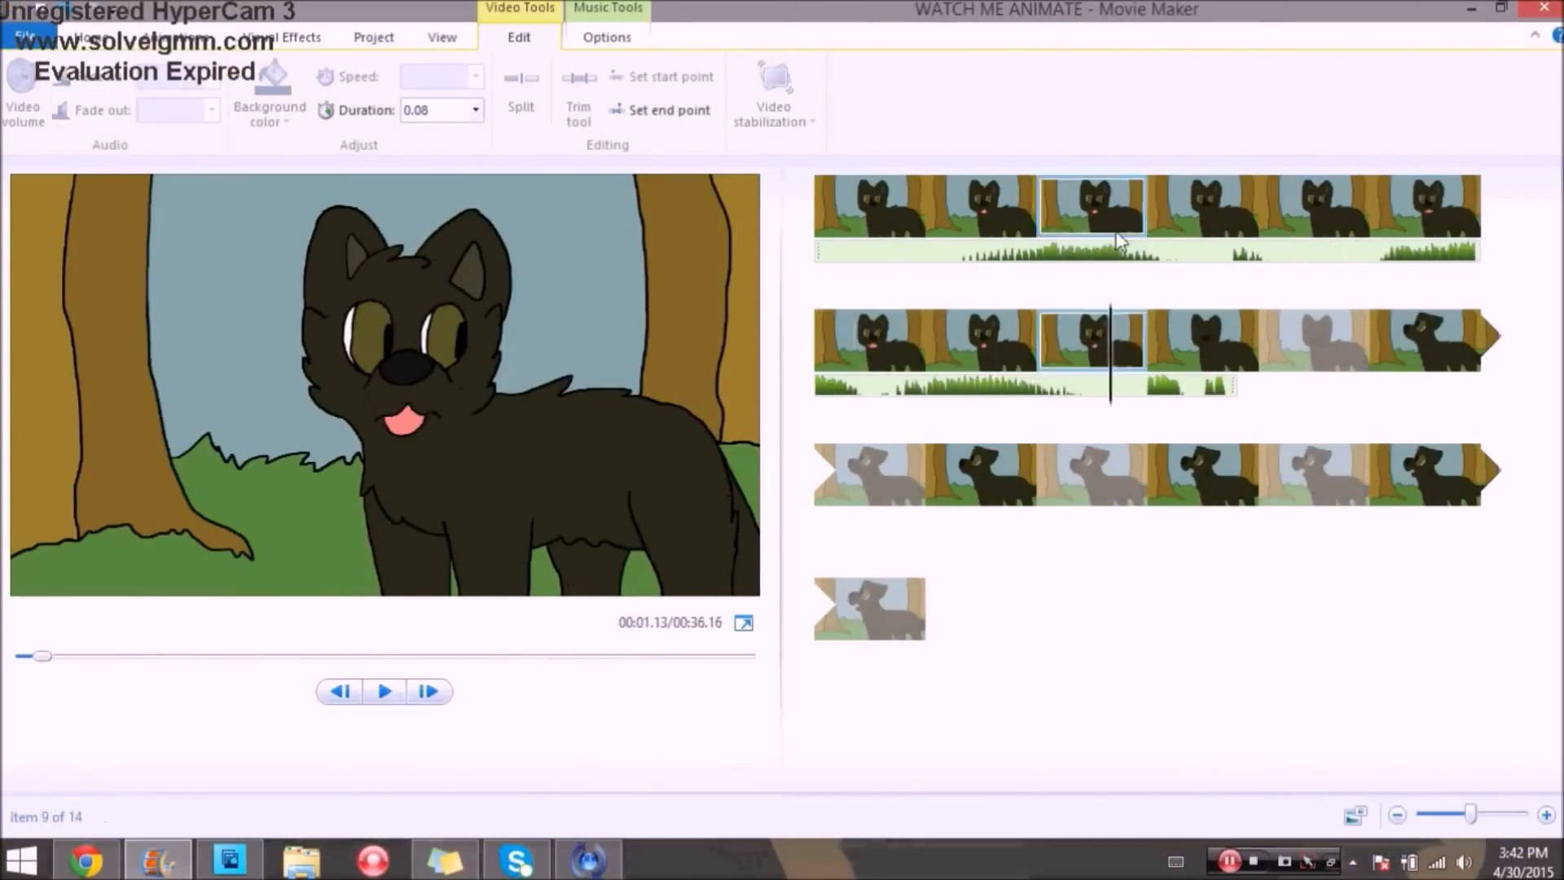
# Step: Select a frame clip and play the 35-frame, 3.74-second lip-sync animation
pyautogui.click(384, 690)
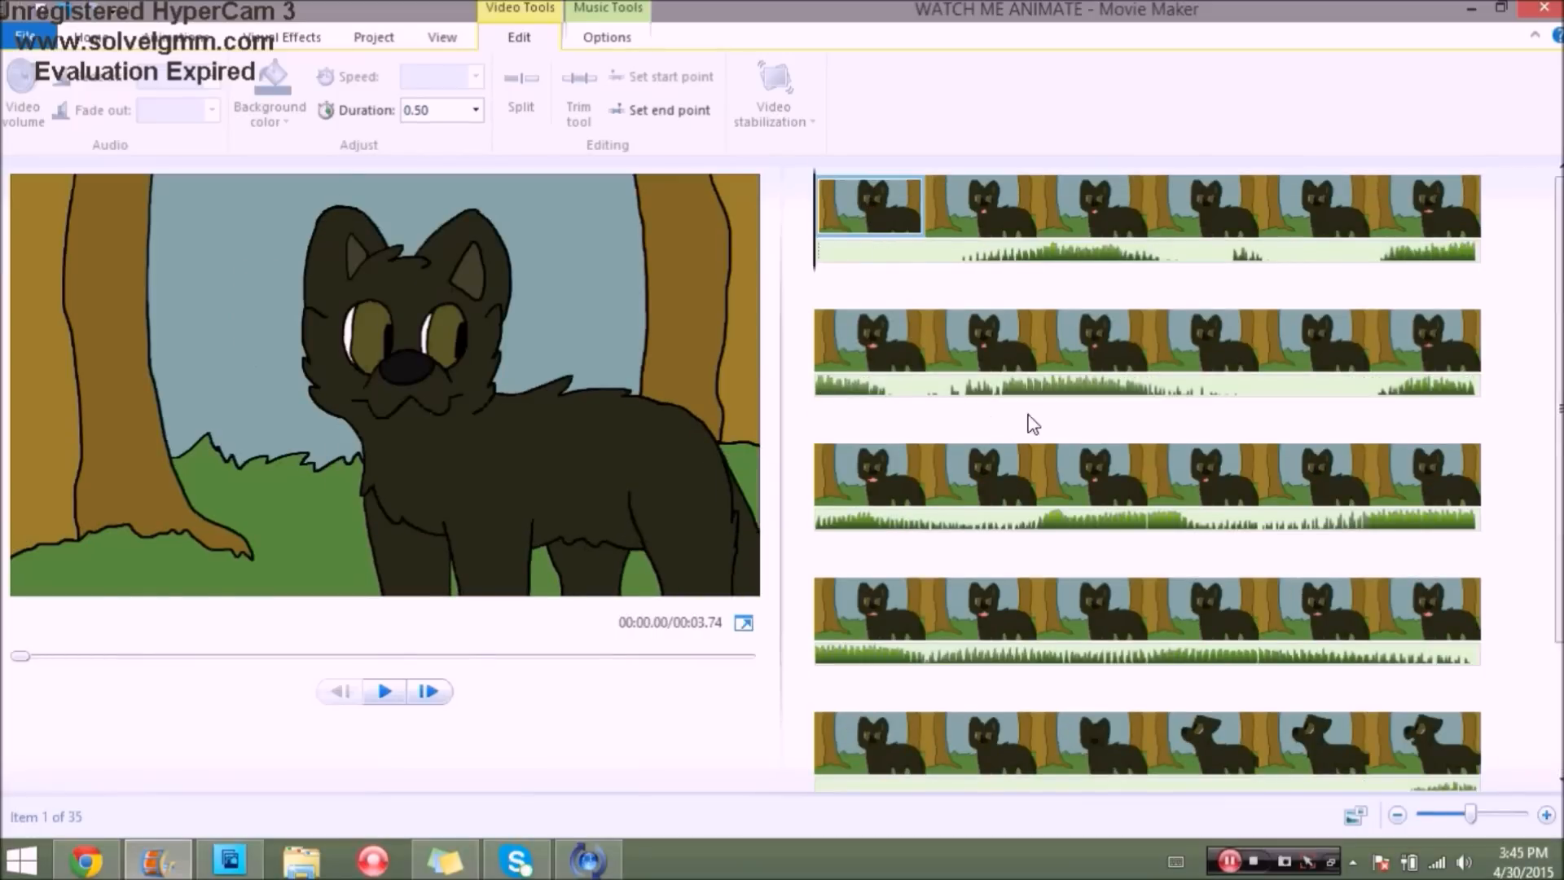
pyautogui.moveTo(928, 499)
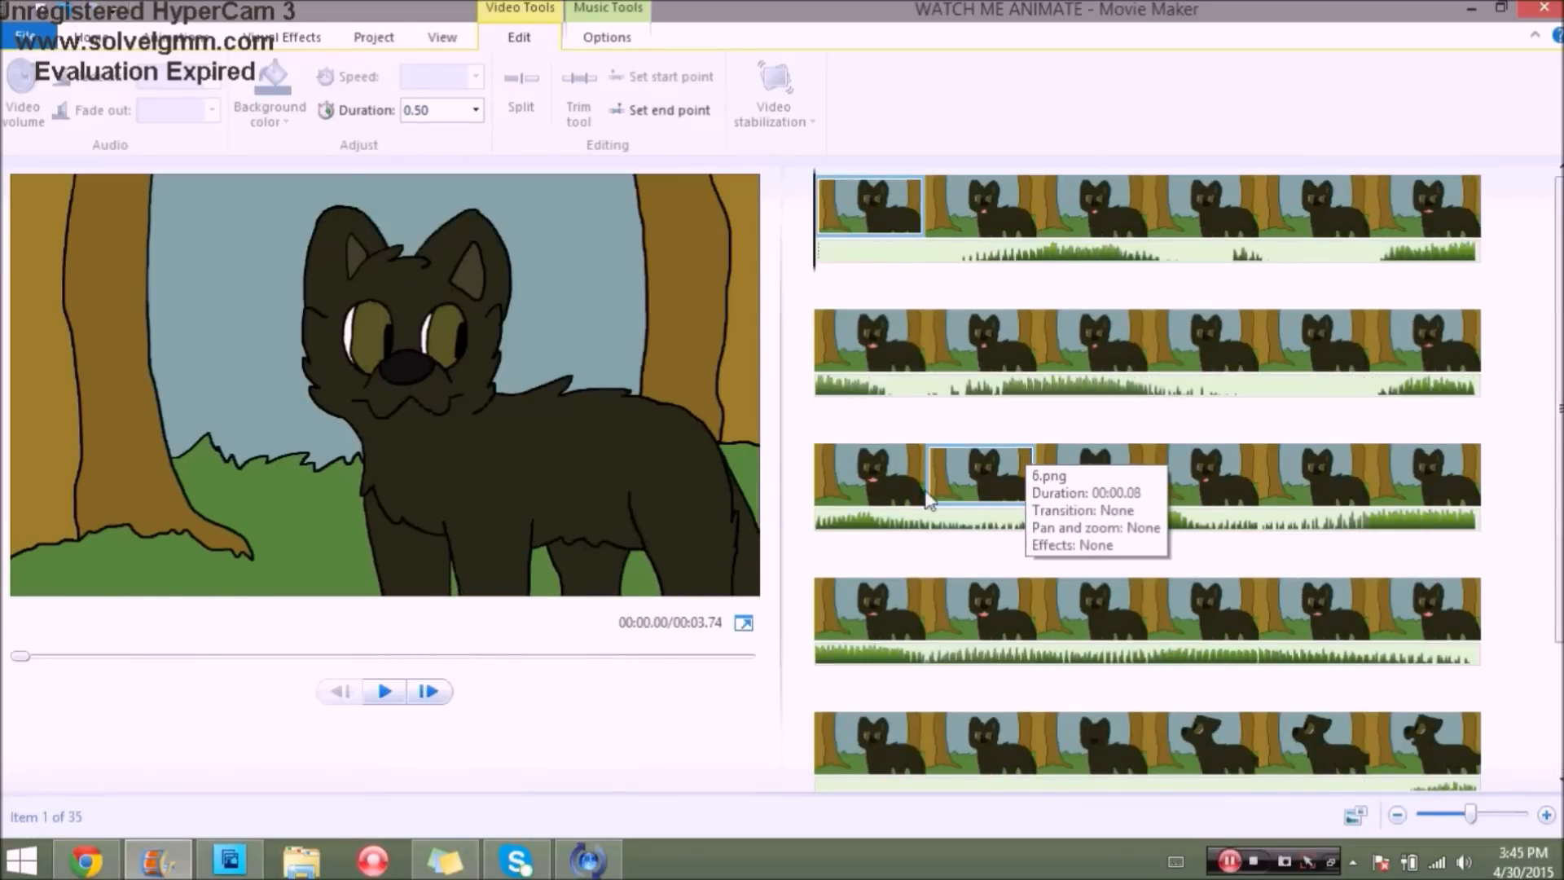
pyautogui.moveTo(385, 689)
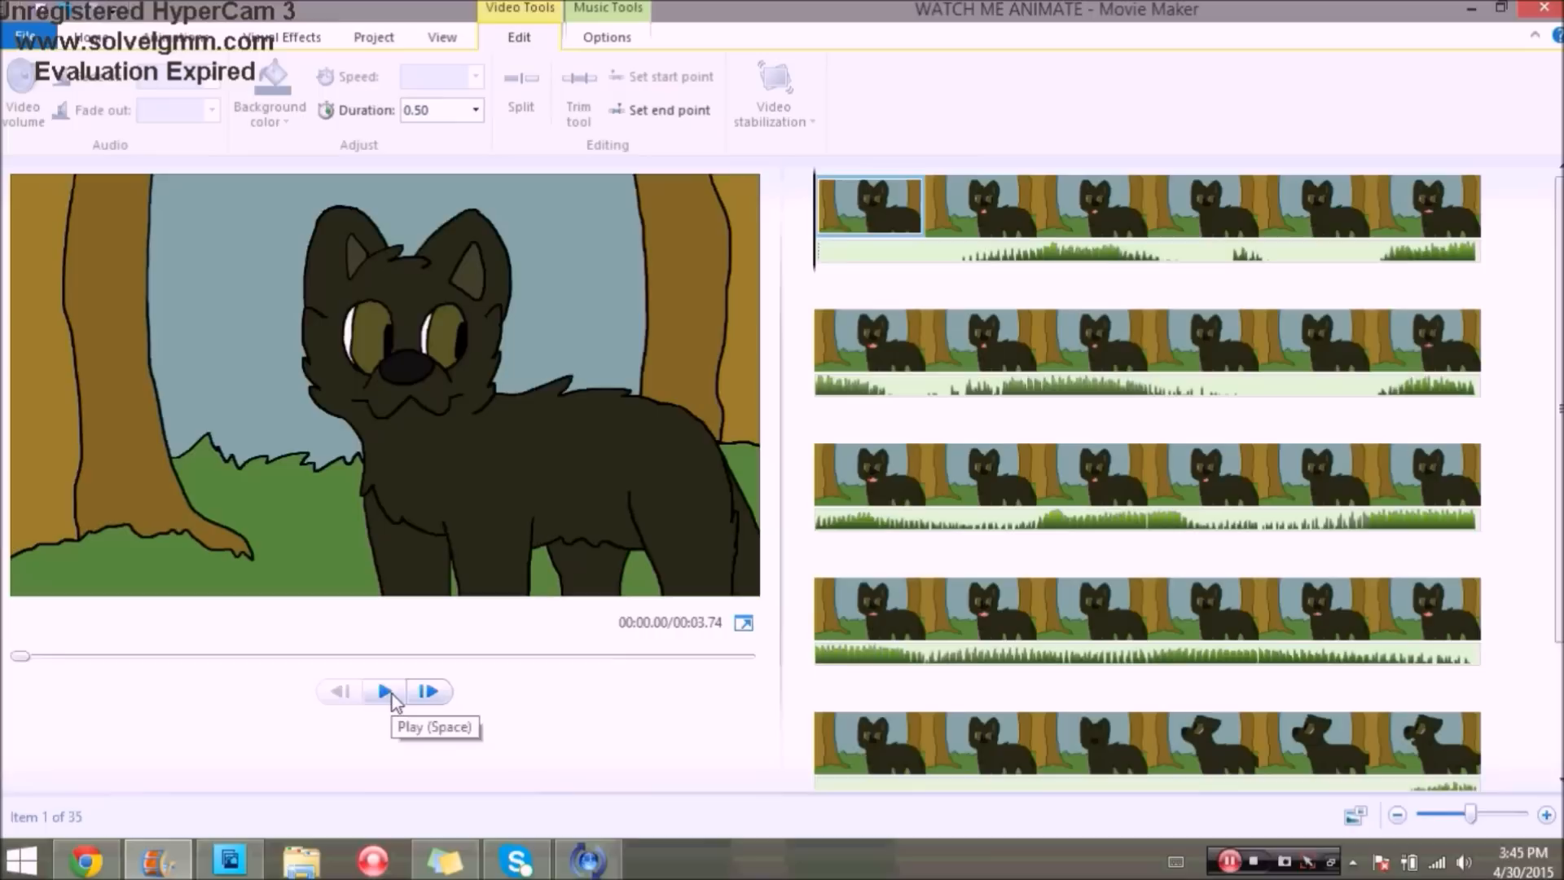
pyautogui.click(384, 690)
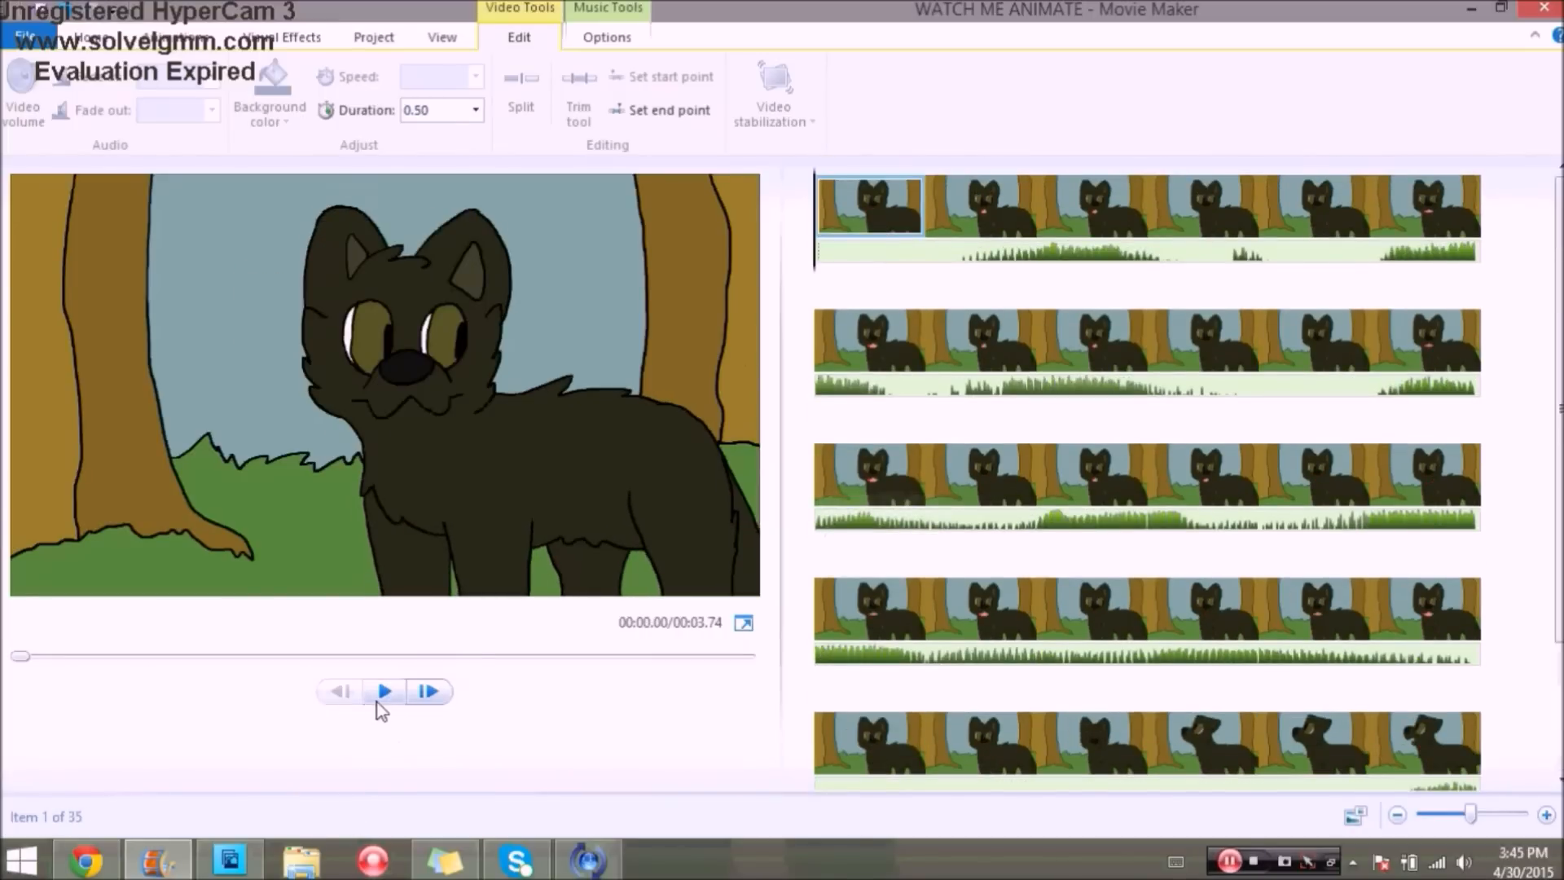
pyautogui.moveTo(385, 690)
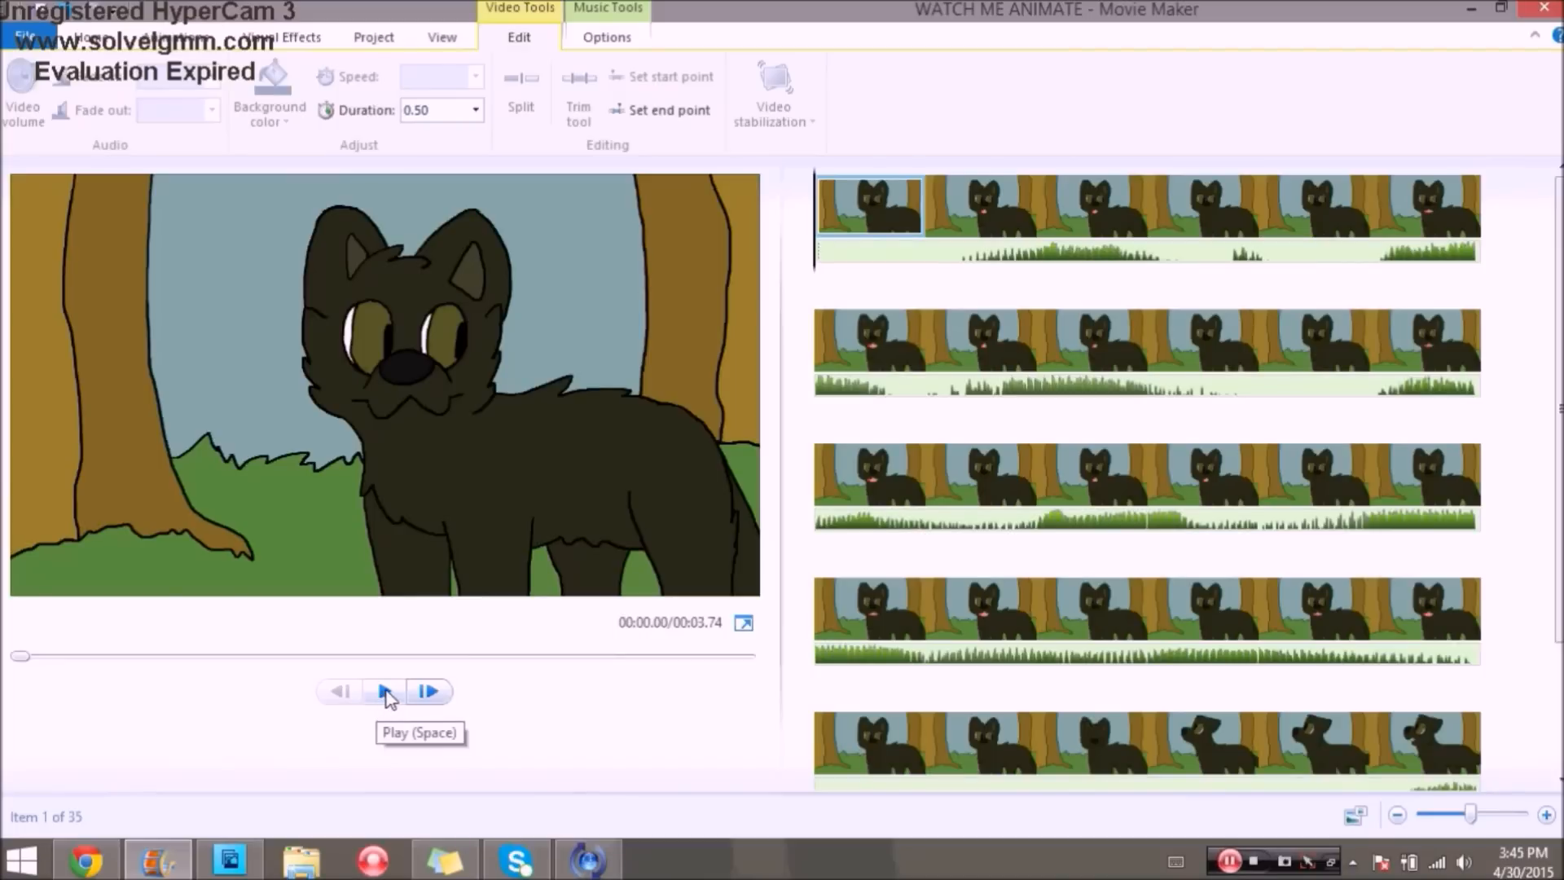
pyautogui.click(383, 690)
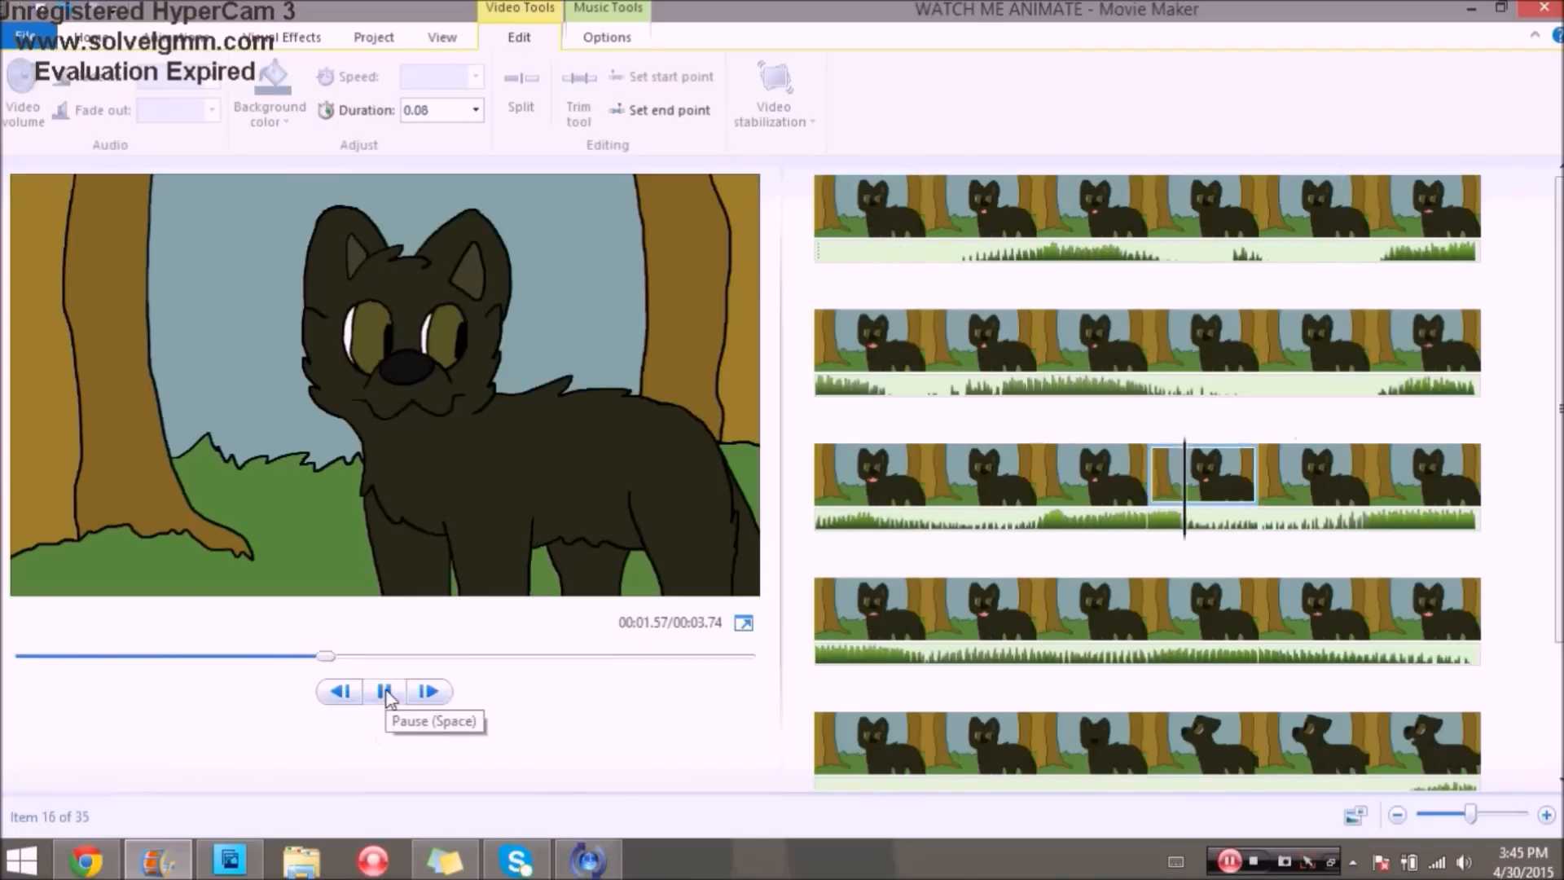